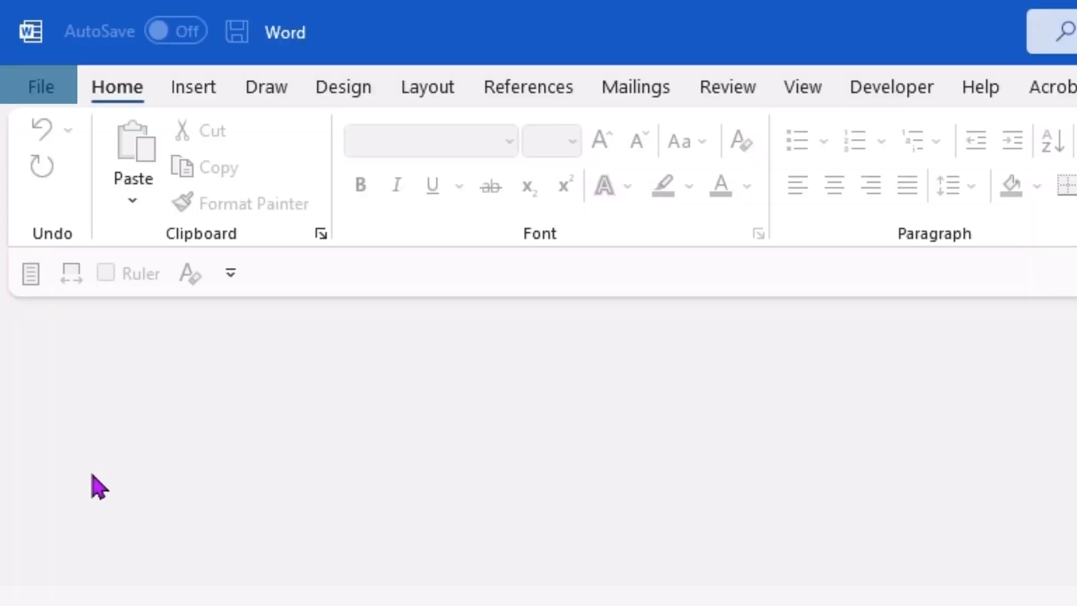
mouse_move(42, 94)
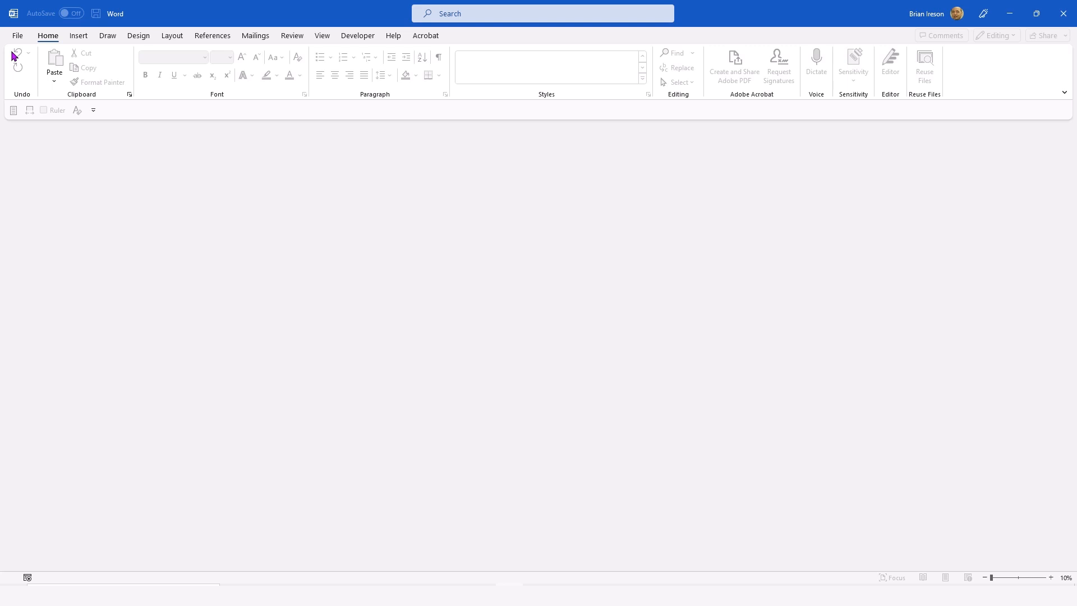
Step: Go from the File area into Word Options and show the Proofing page
key("ctrl")
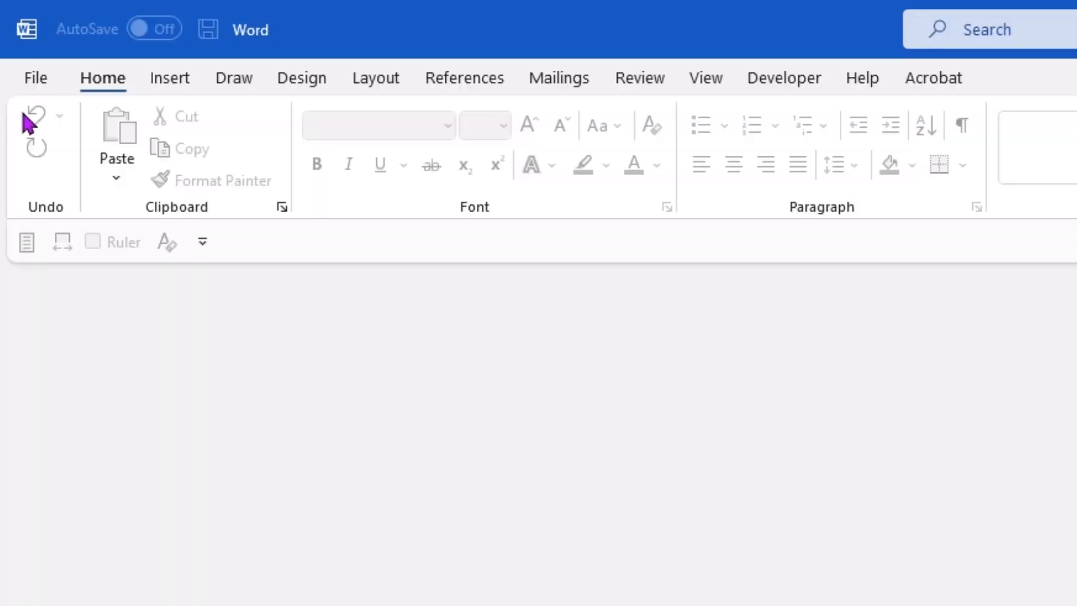
key("alt")
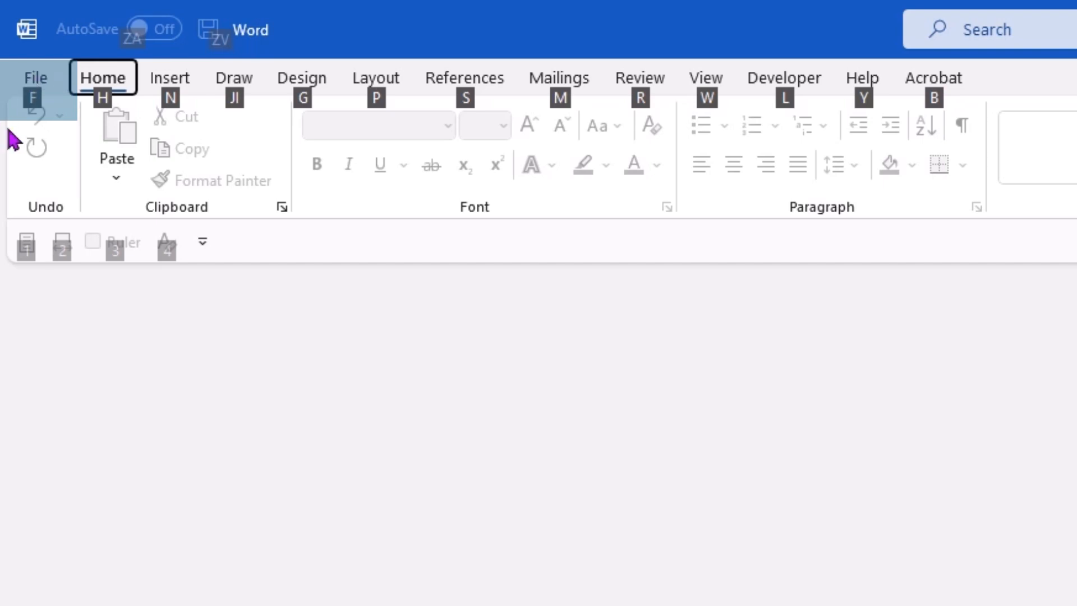
left_click(35, 78)
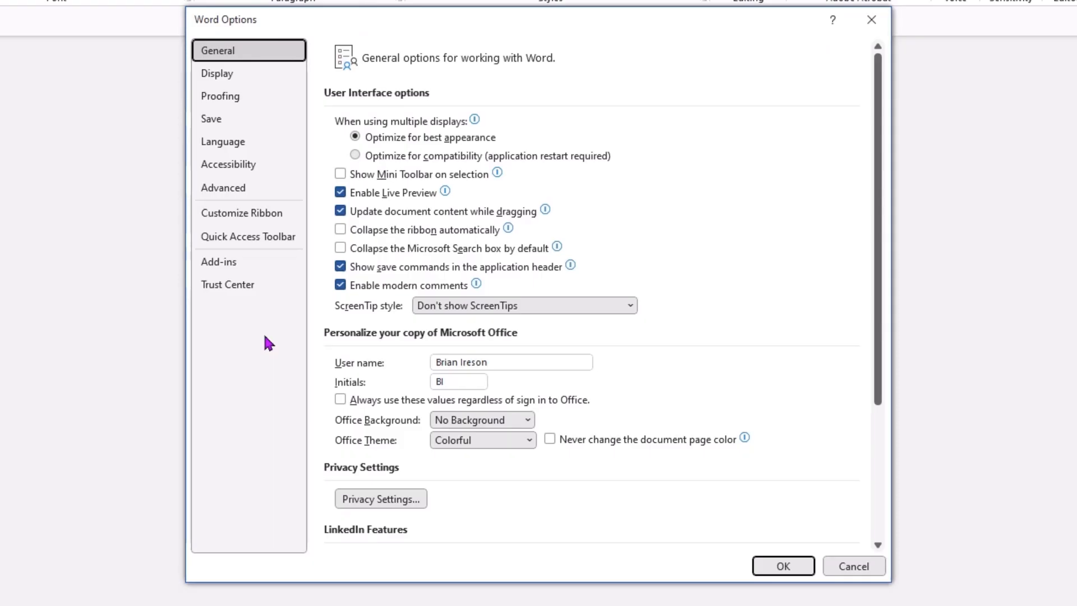
mouse_move(214, 29)
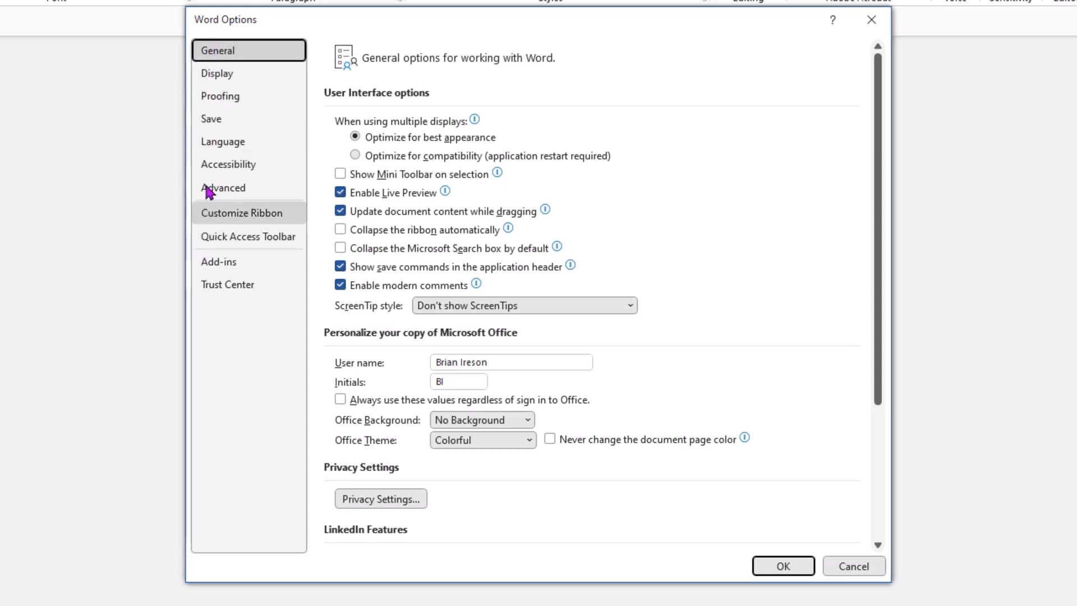
mouse_move(220, 96)
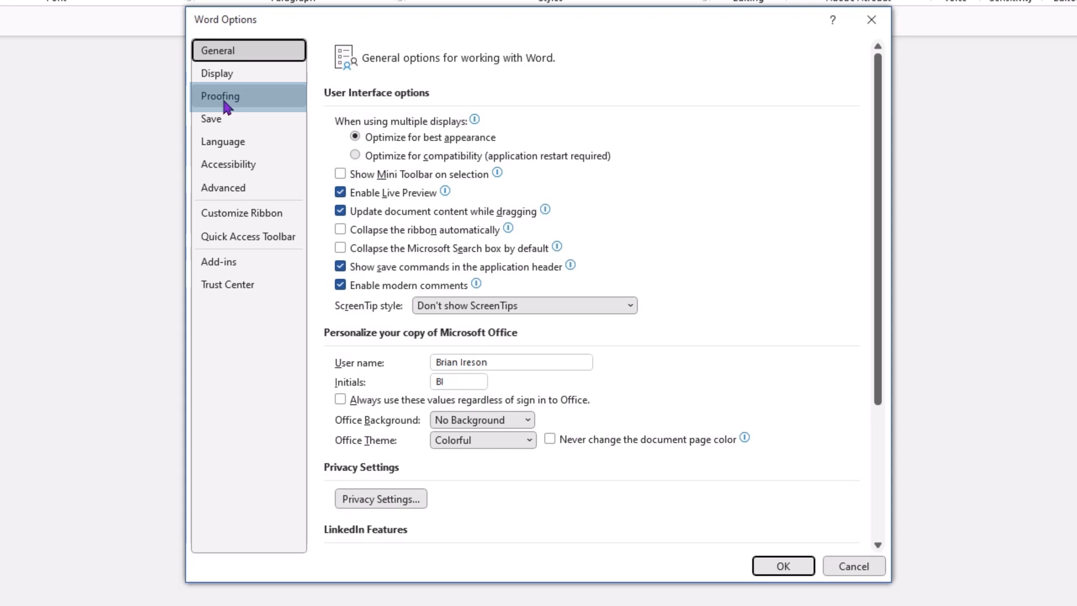
left_click(222, 95)
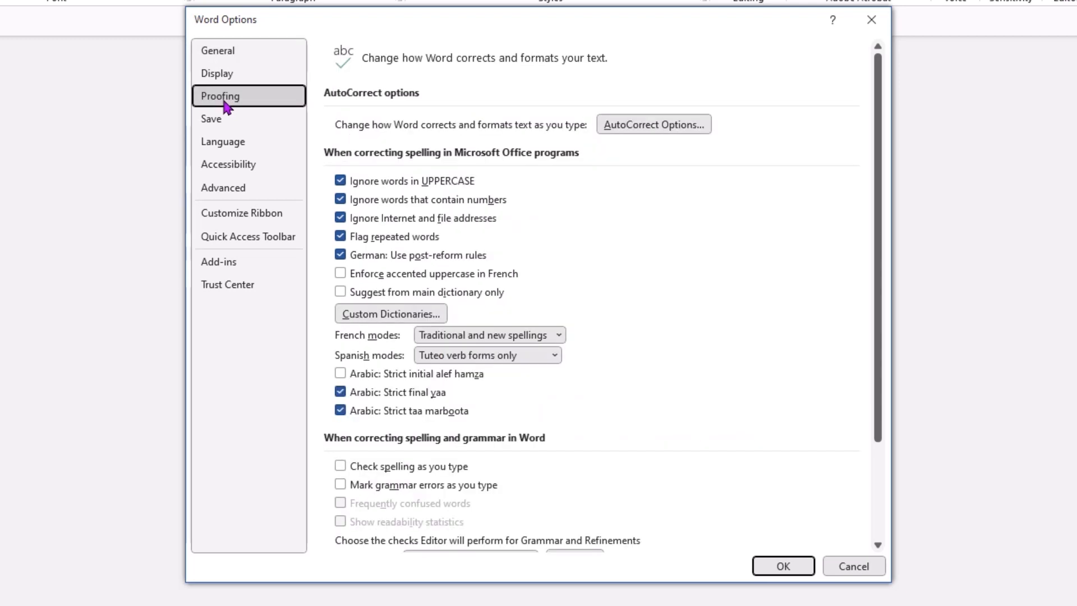
mouse_move(613, 153)
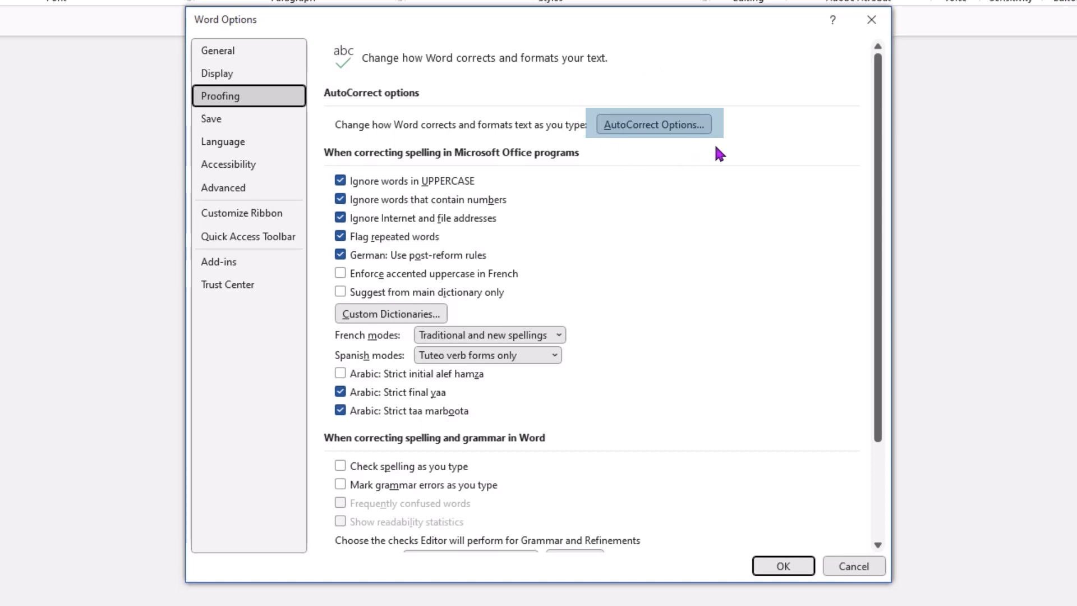
mouse_move(729, 122)
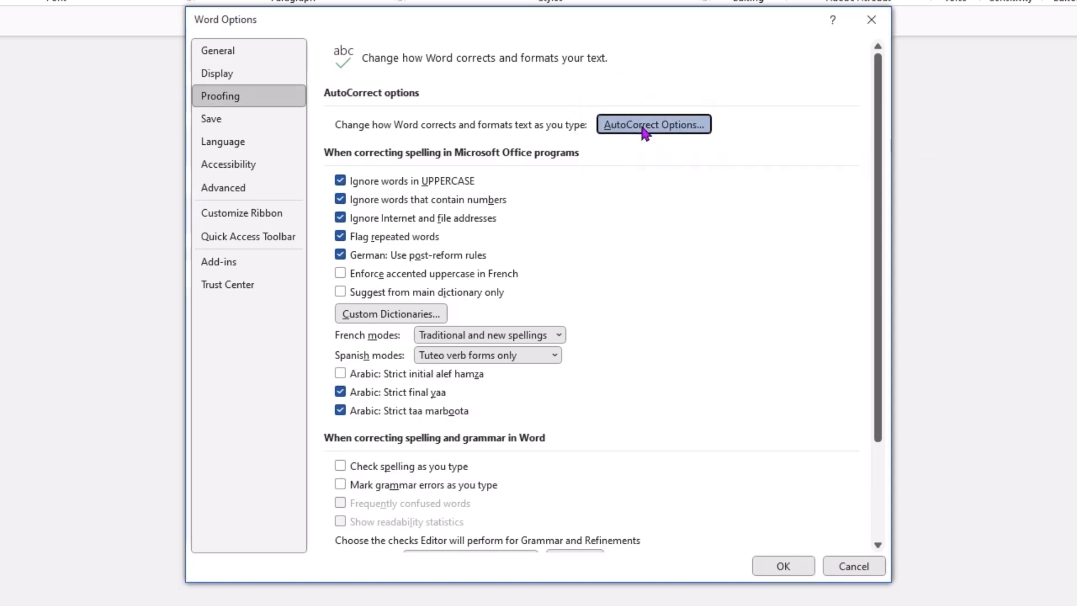
Step: Bring up the AutoCorrect dialog from the Proofing page
left_click(653, 125)
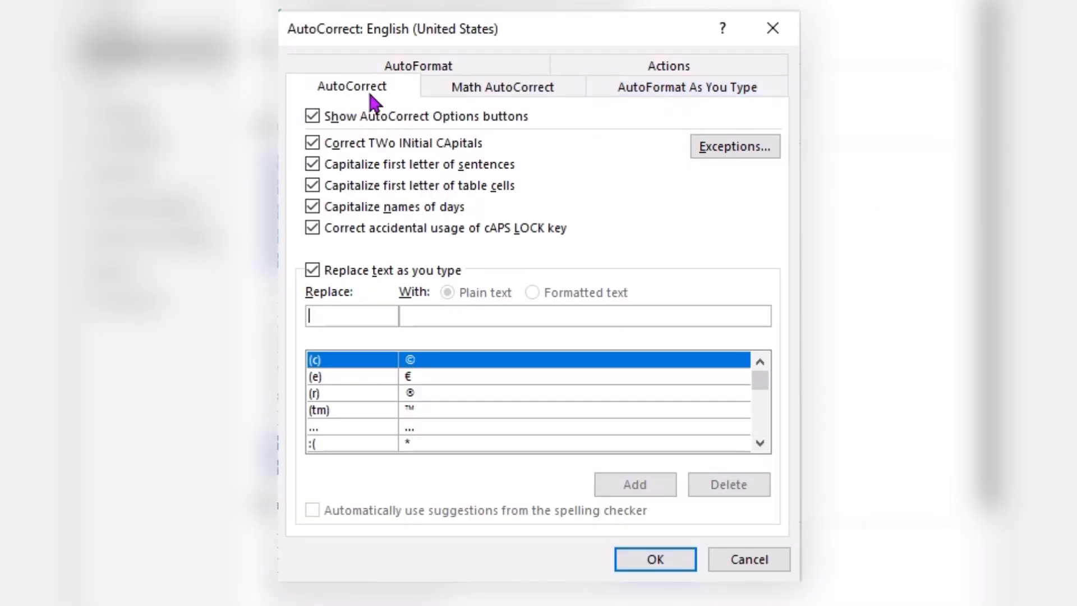
mouse_move(489, 106)
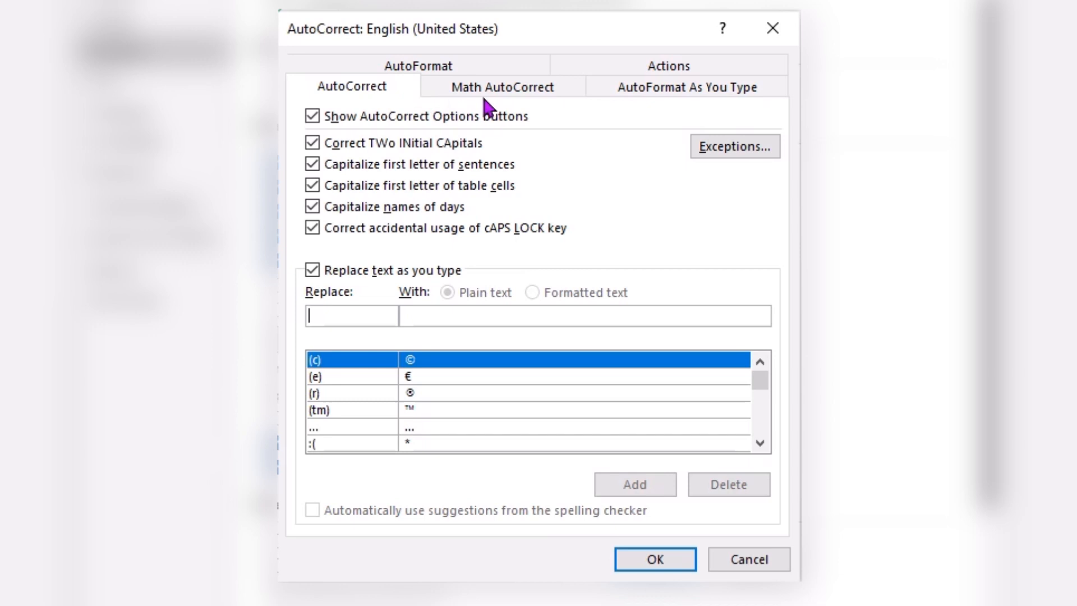
mouse_move(556, 117)
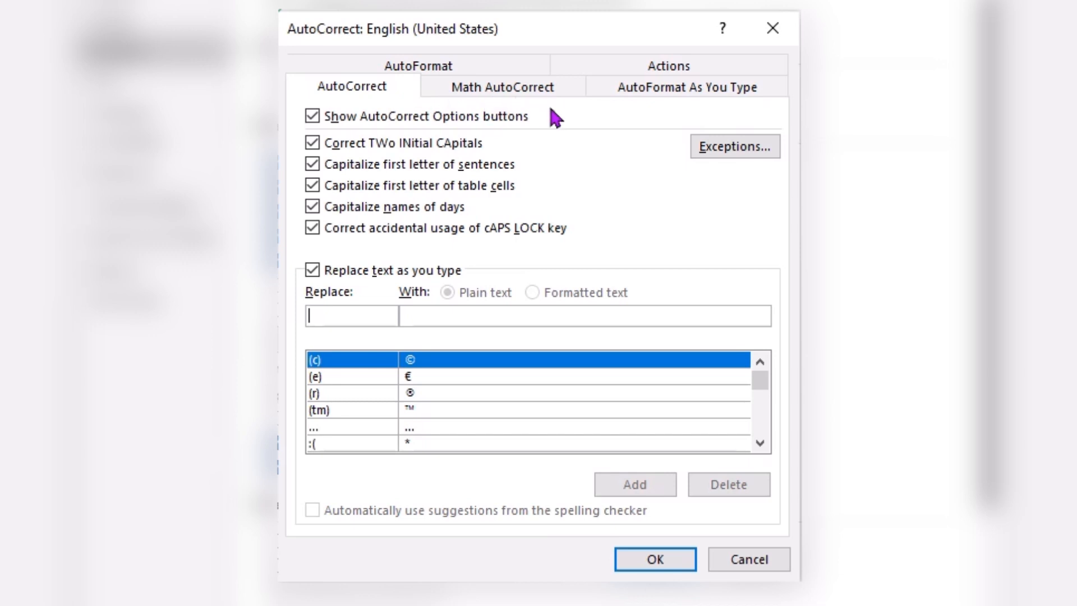
mouse_move(726, 110)
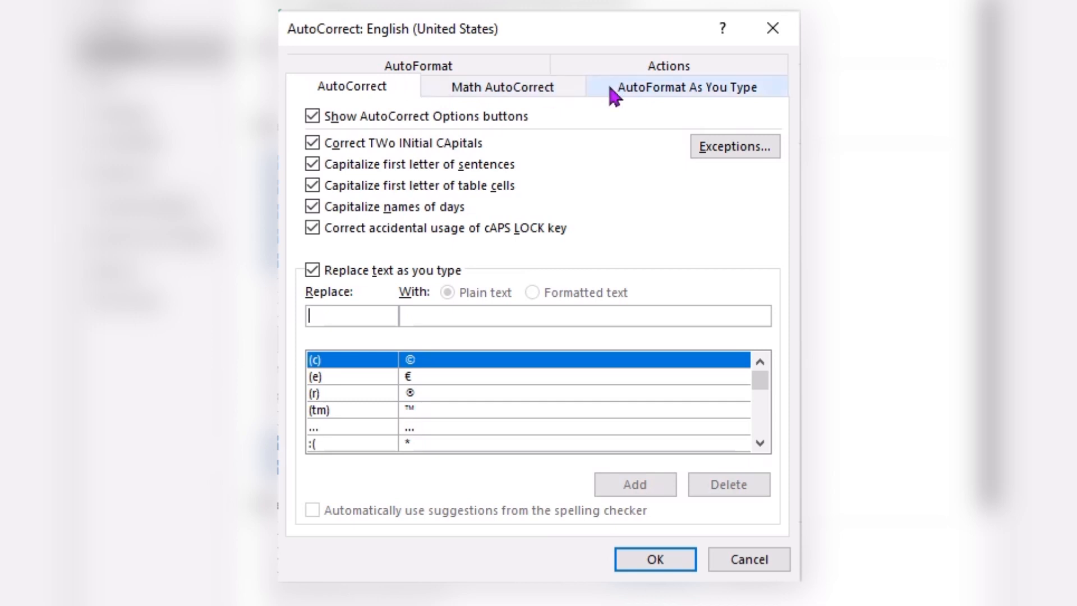
mouse_move(651, 88)
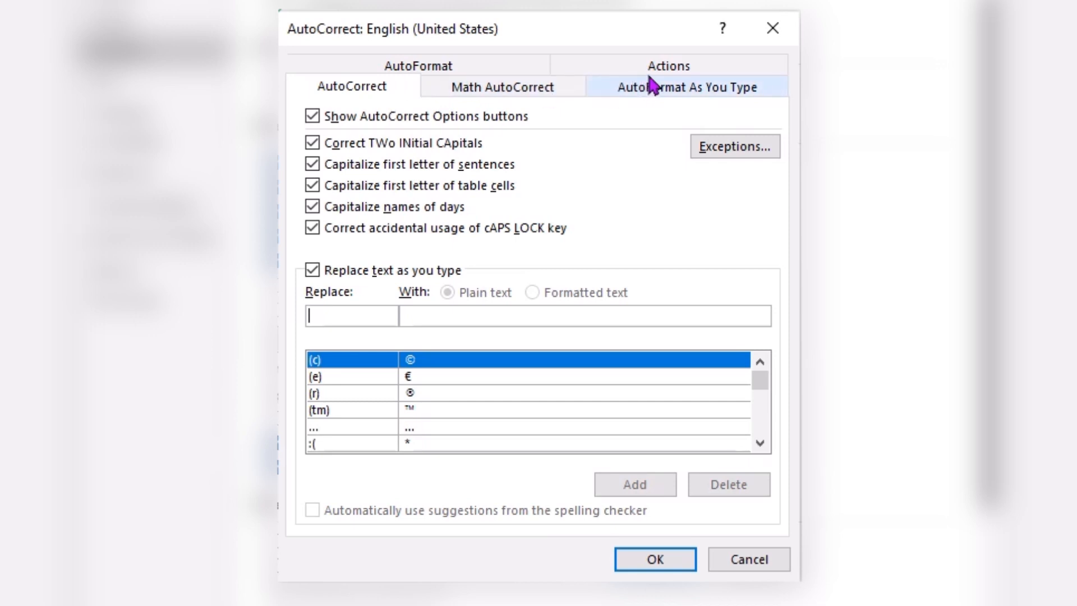
mouse_move(617, 100)
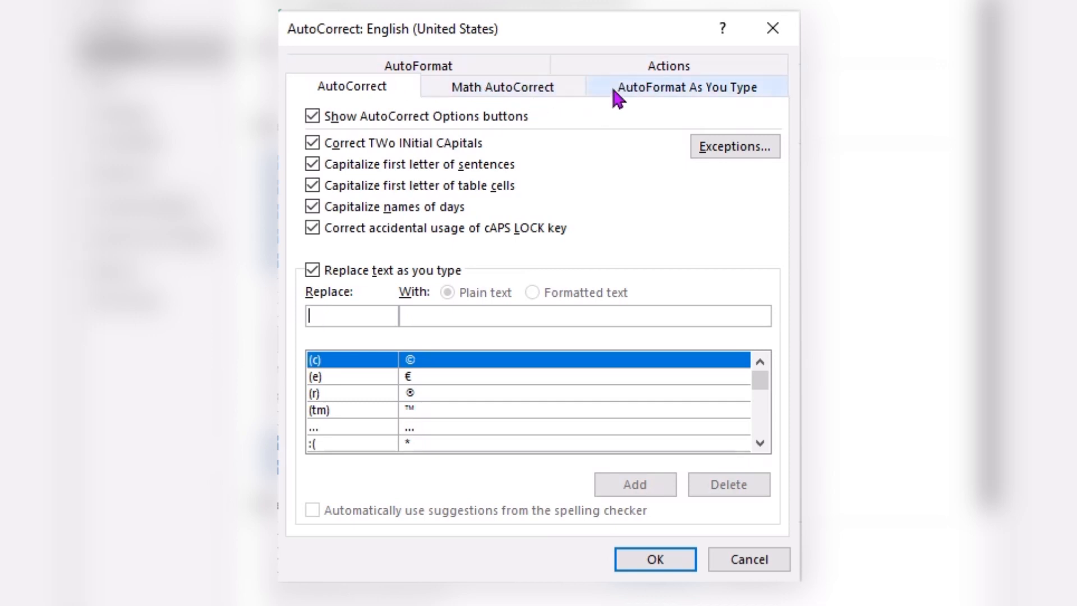
mouse_move(353, 72)
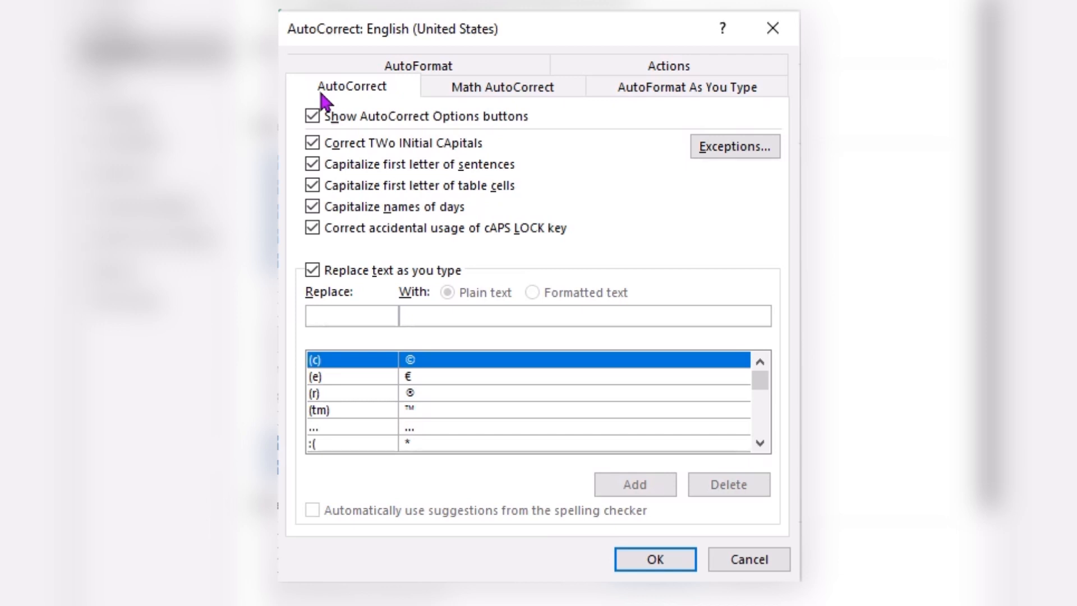
mouse_move(347, 313)
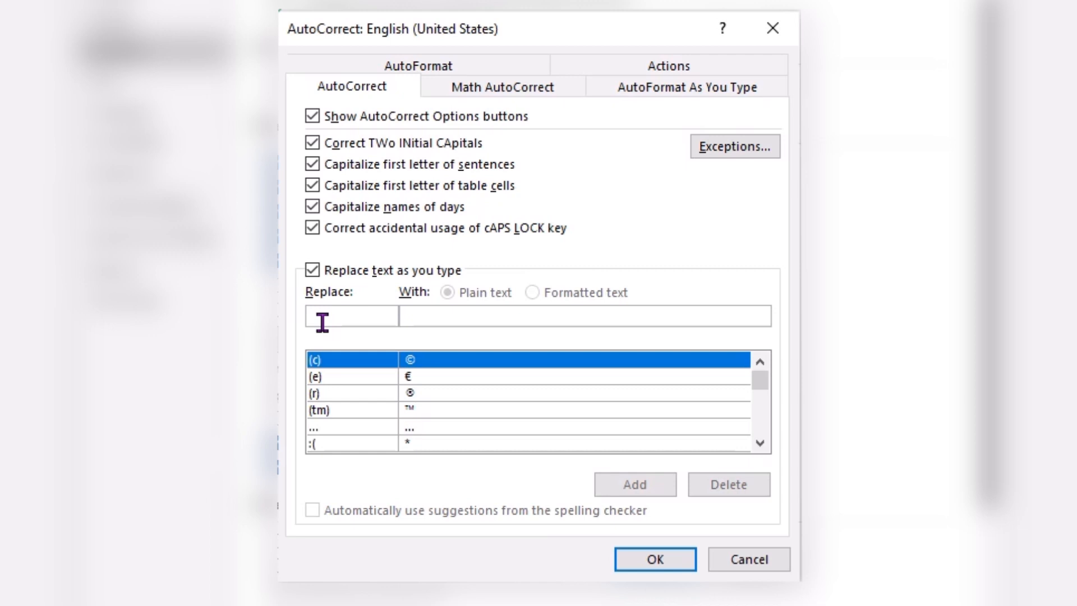
mouse_move(417, 398)
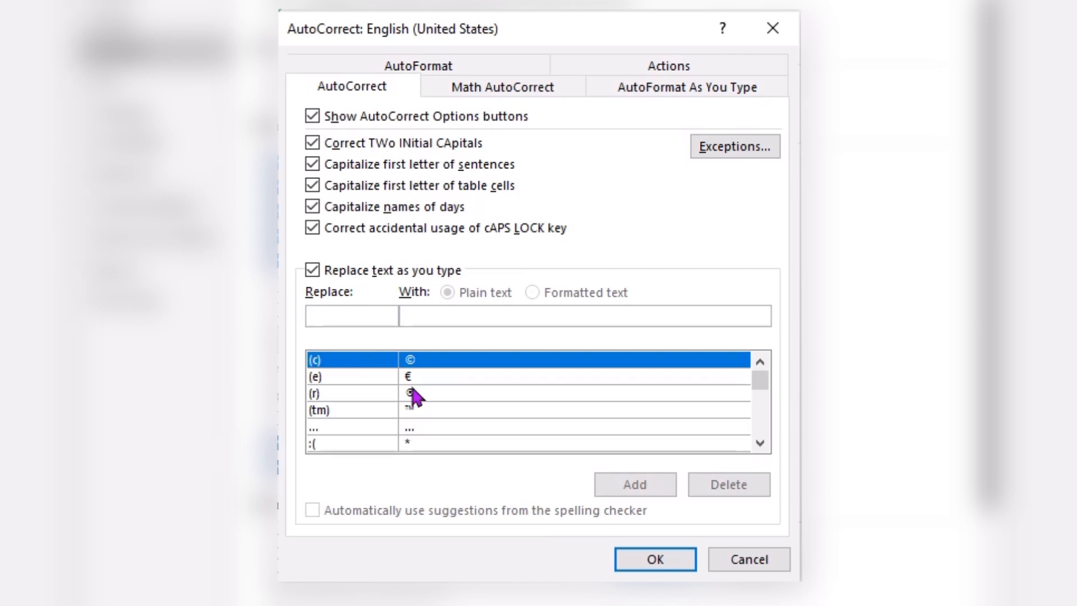
mouse_move(505, 505)
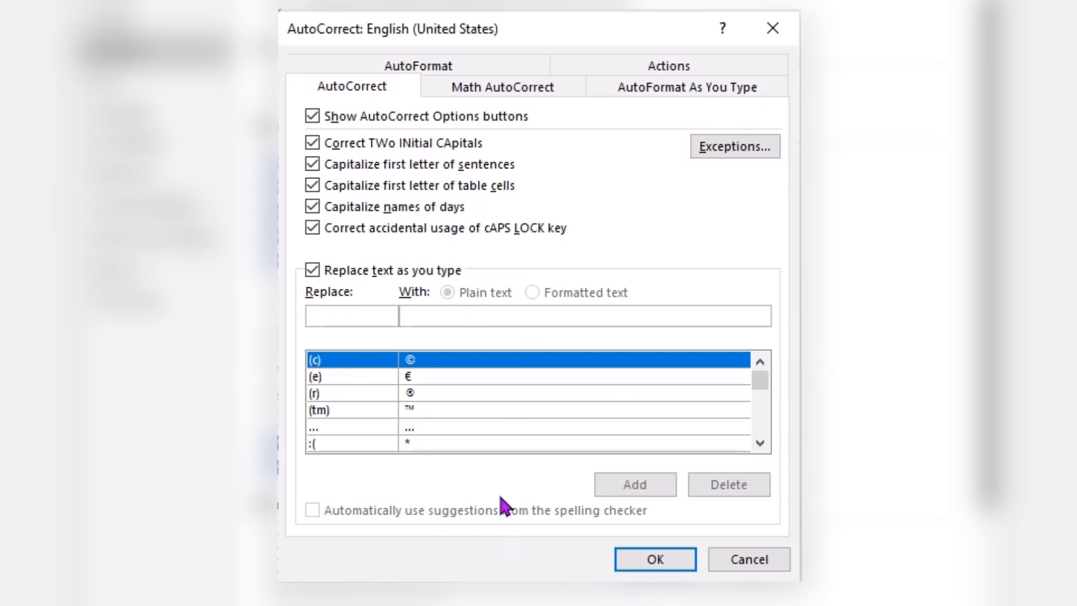
mouse_move(583, 516)
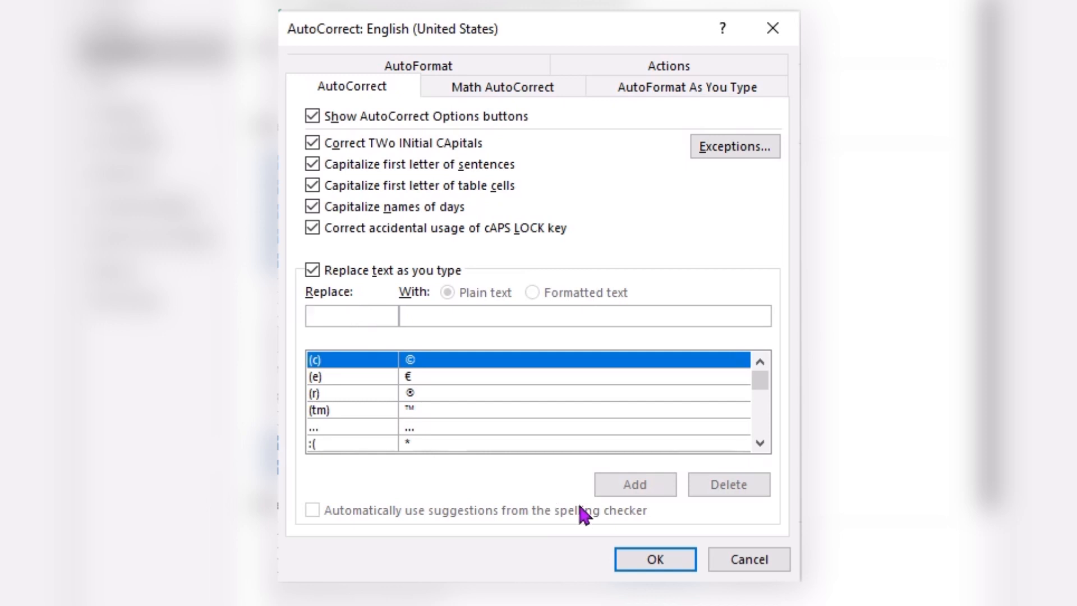
mouse_move(612, 519)
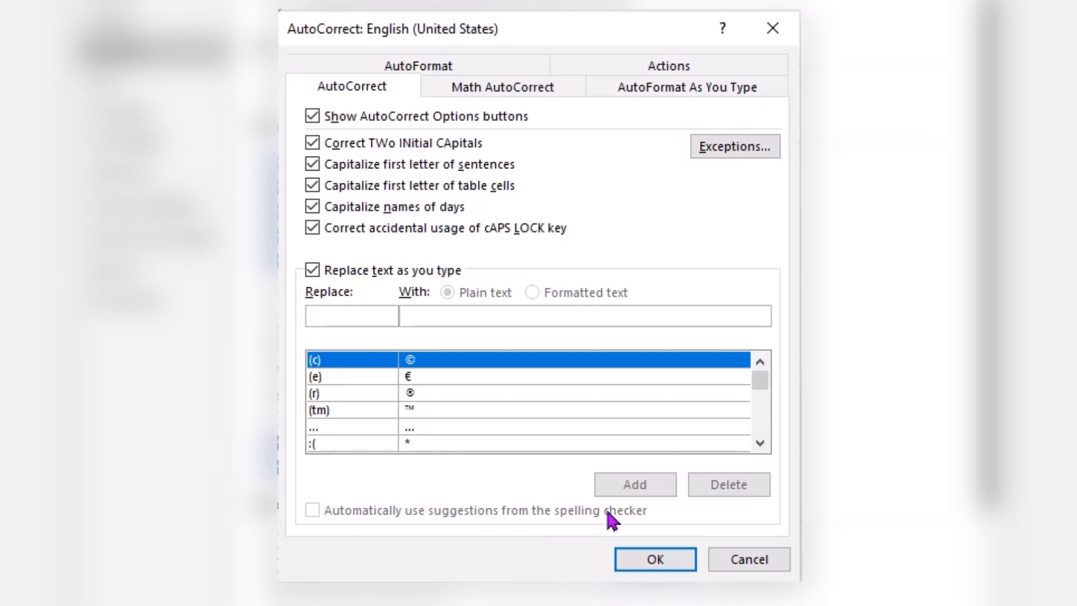
Step: Enter TCW in the Replace box to find the 'The Computer Workshop, Inc.' entry
left_click(352, 317)
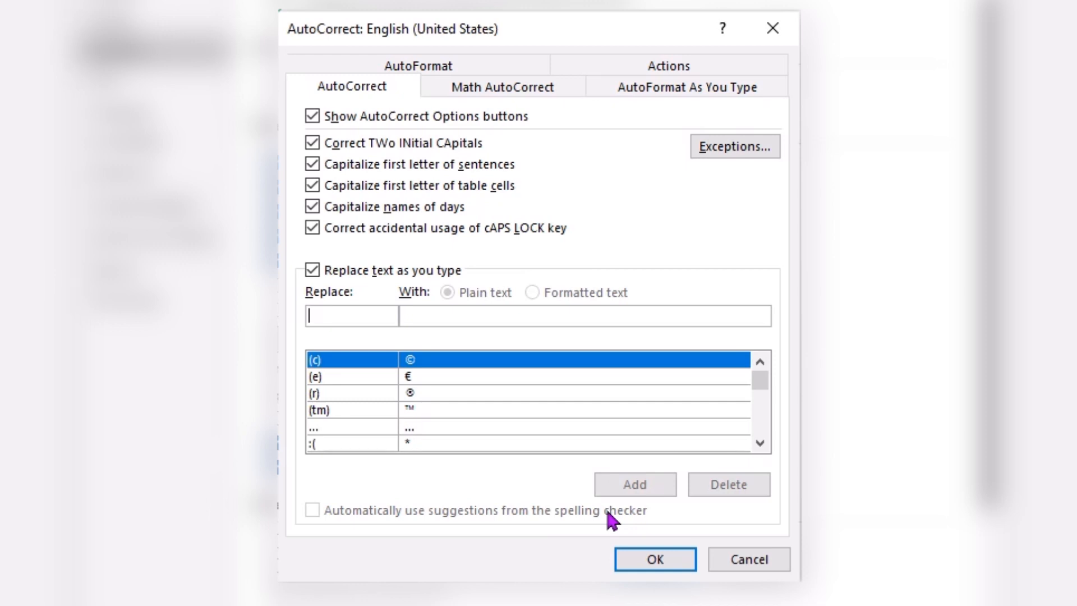
type("T")
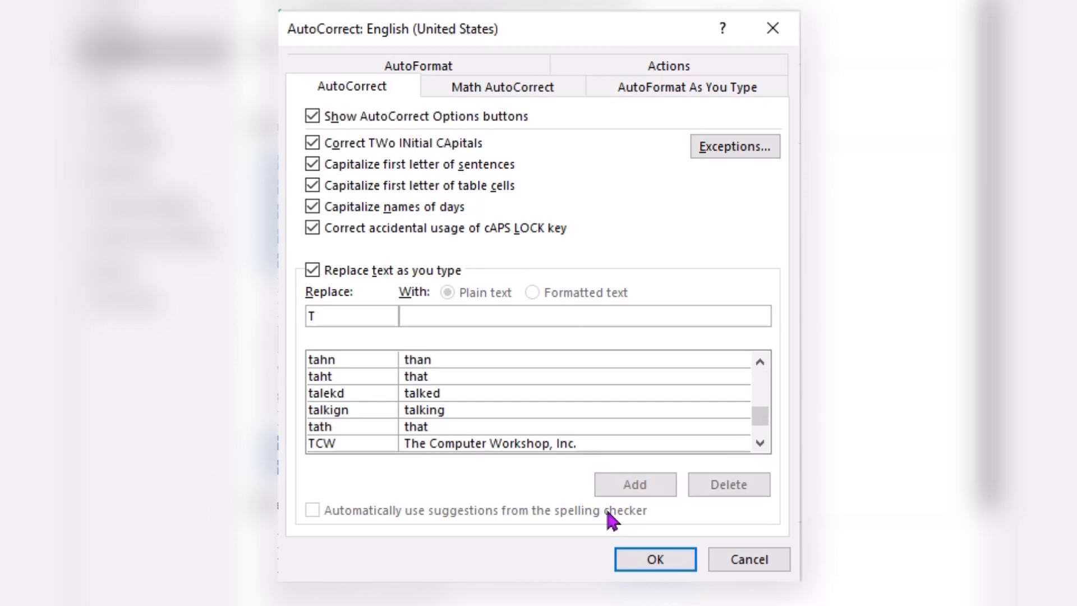
type("CW")
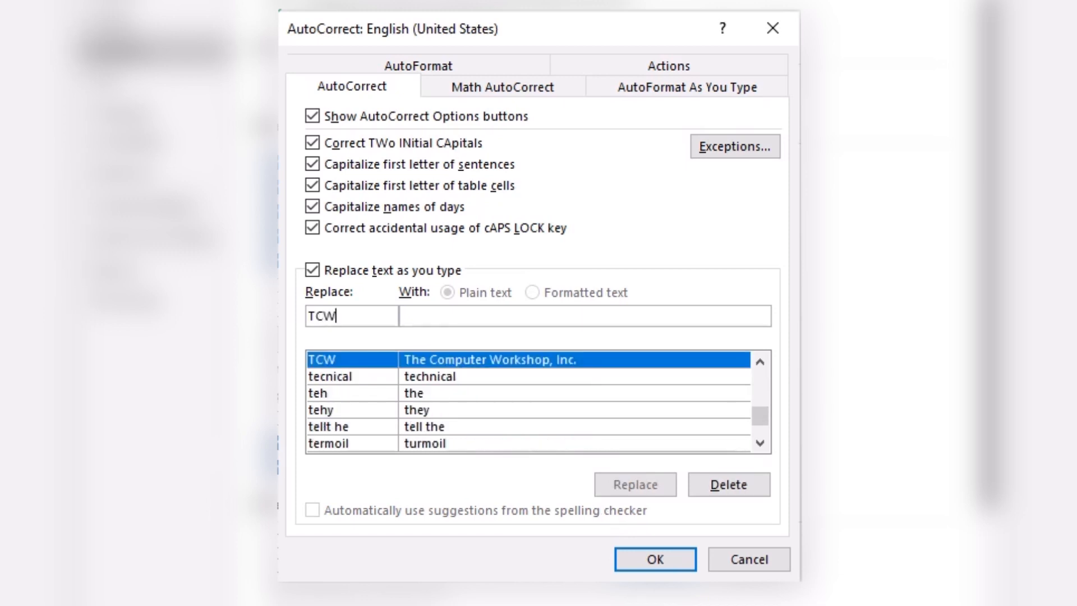
mouse_move(639, 517)
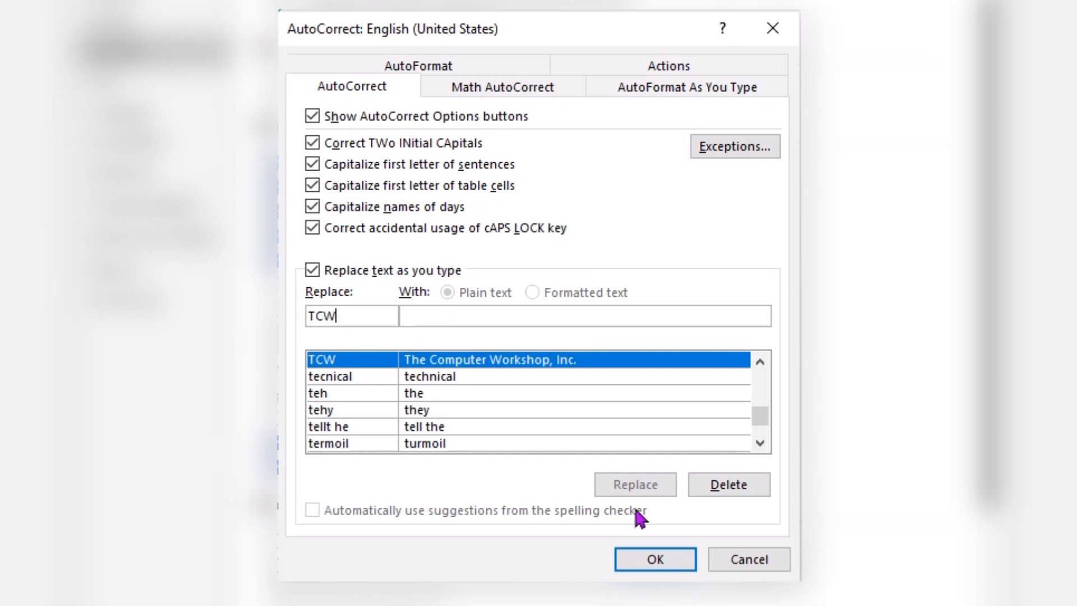
mouse_move(338, 376)
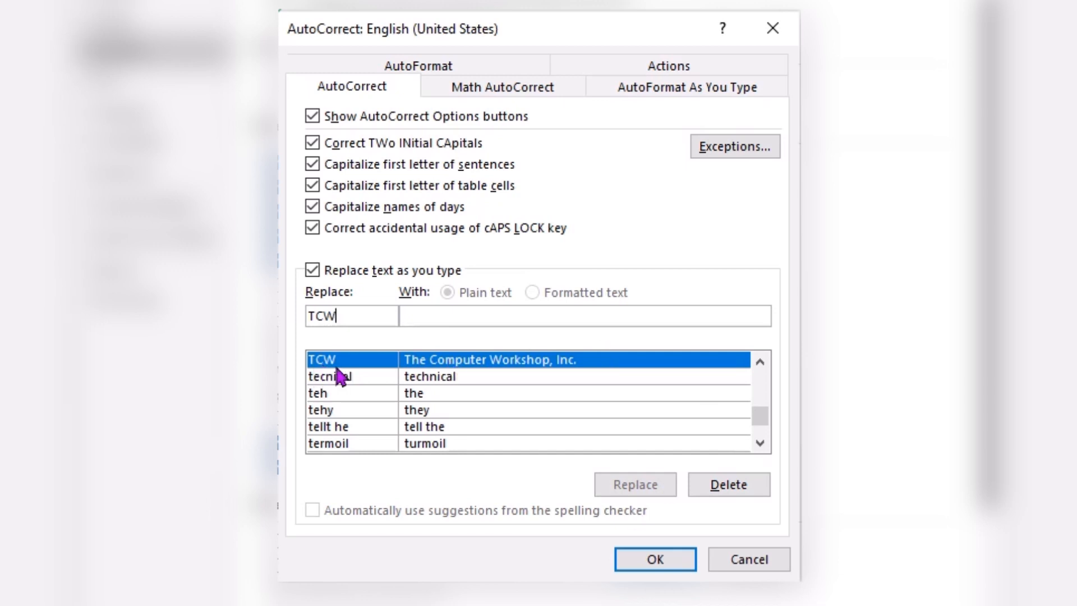
mouse_move(409, 375)
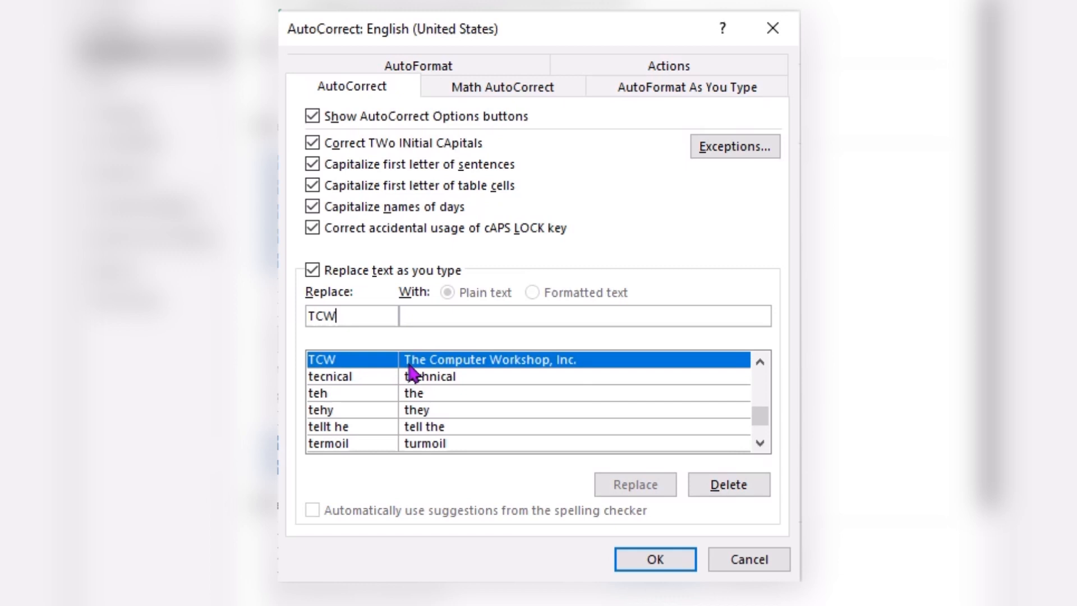
mouse_move(584, 379)
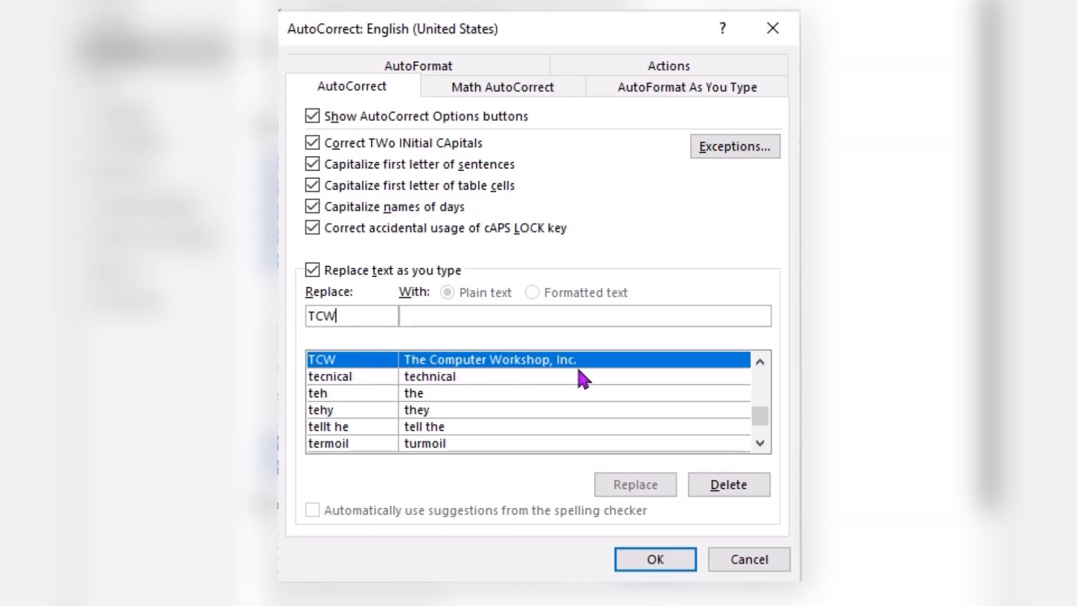
mouse_move(366, 317)
type("L")
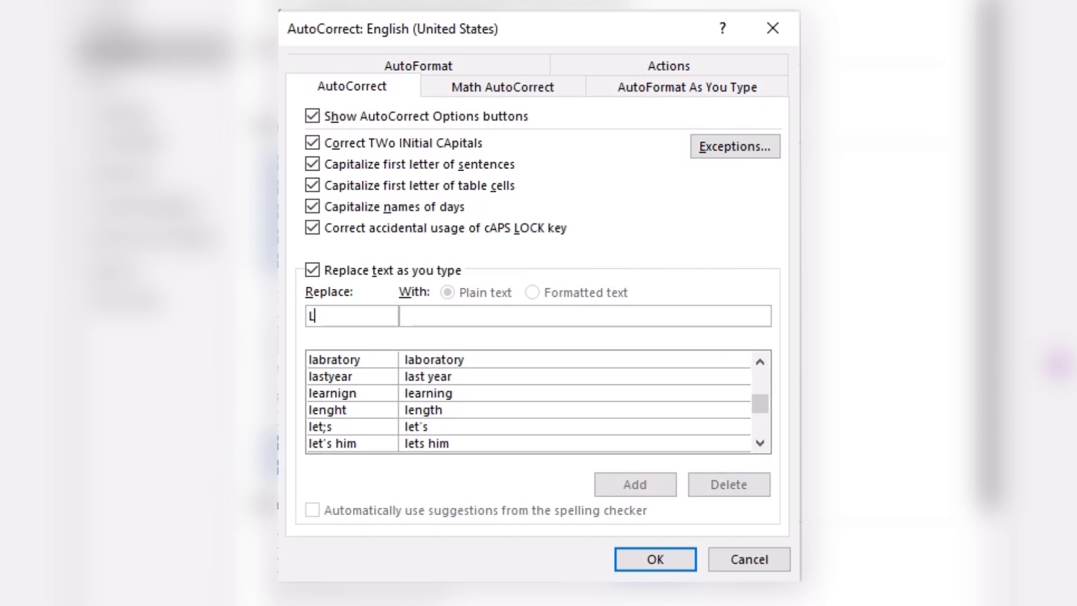
Step: Add an AutoCorrect entry replacing LFF with 'Learn For Free Friday'
type("FF")
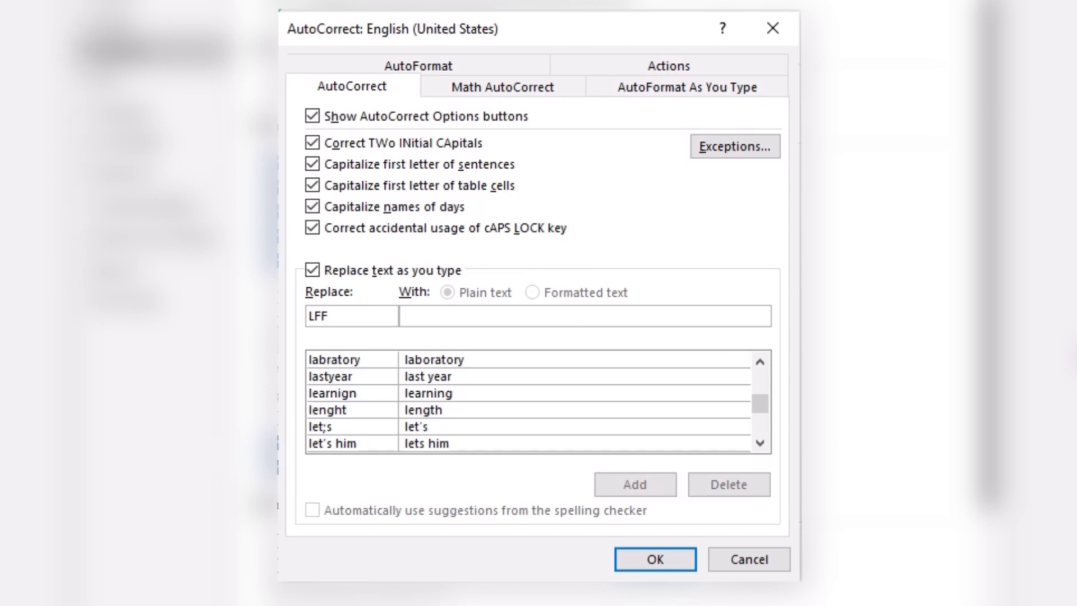
left_click(343, 317)
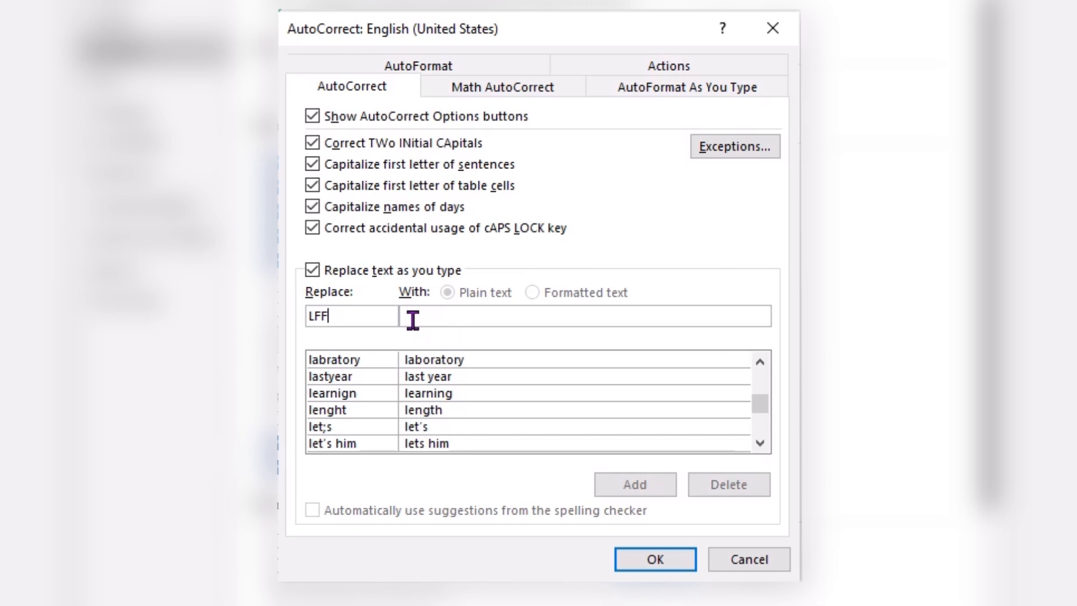
mouse_move(440, 337)
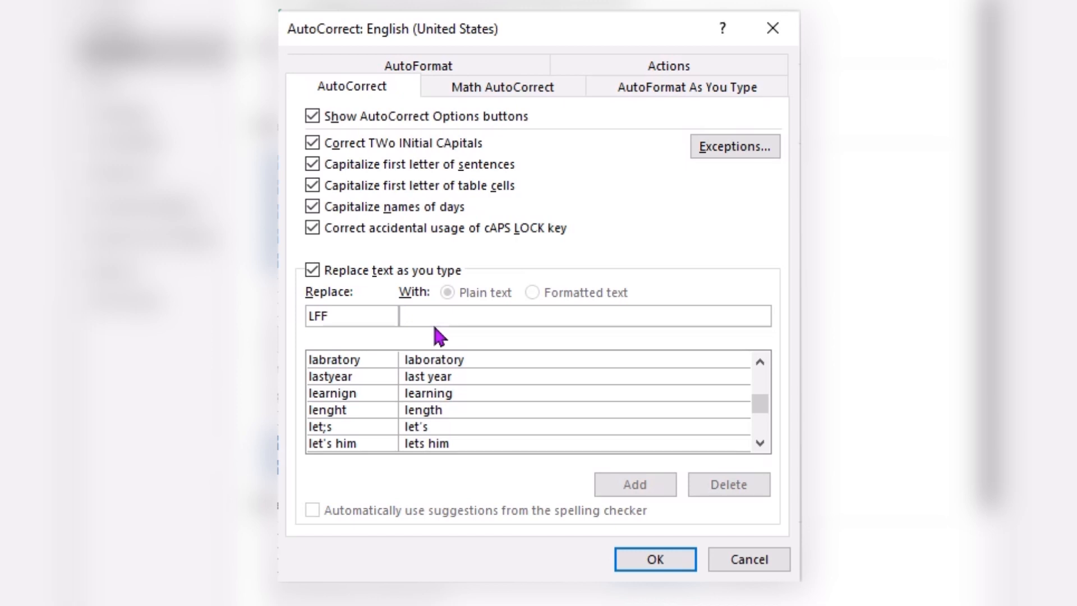
type("Learn")
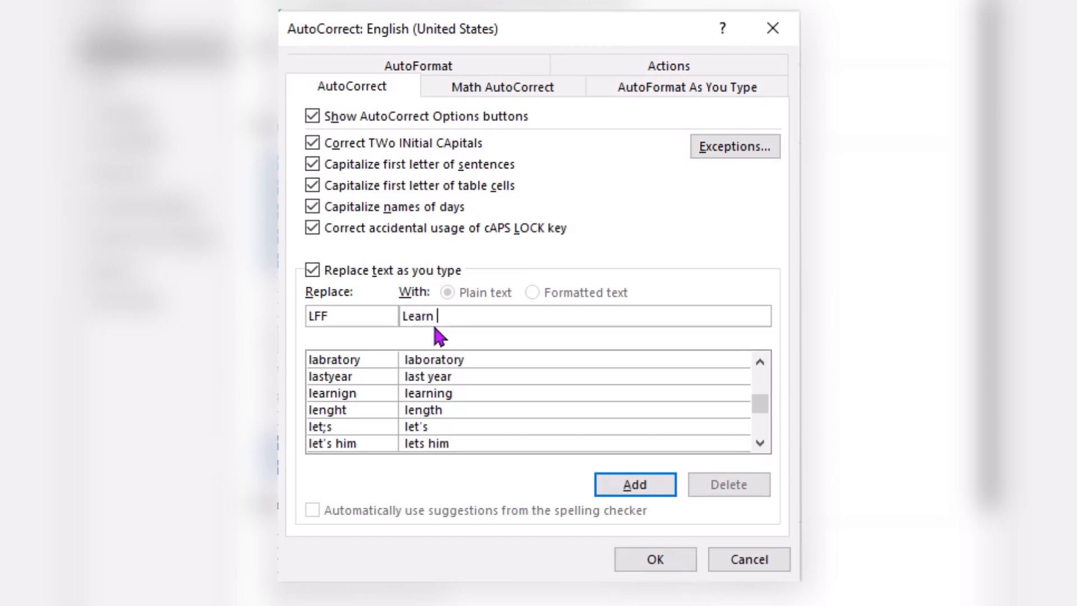
type("For")
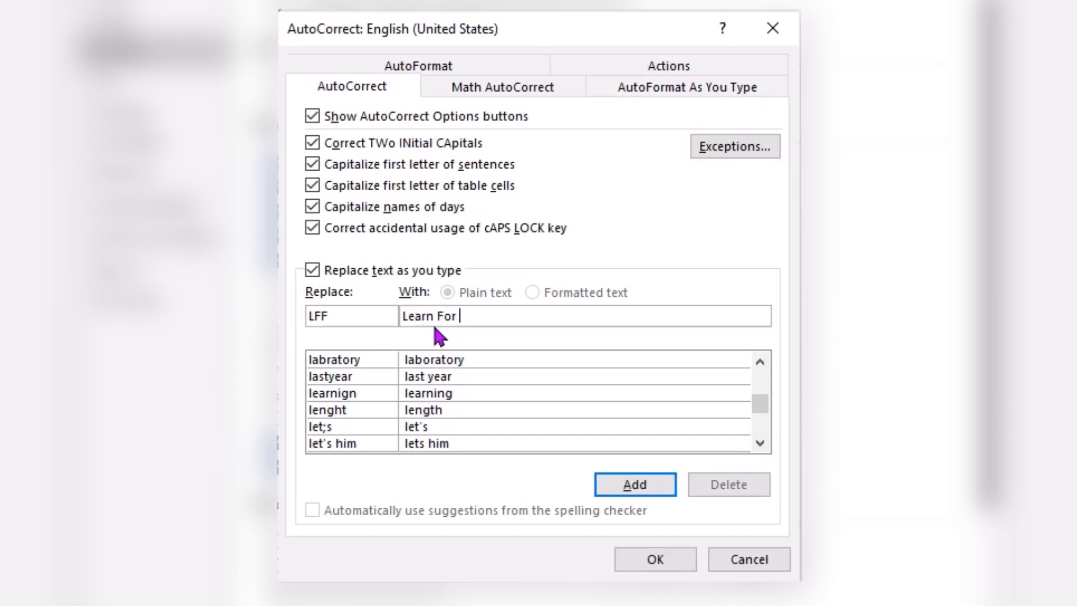
type("Free")
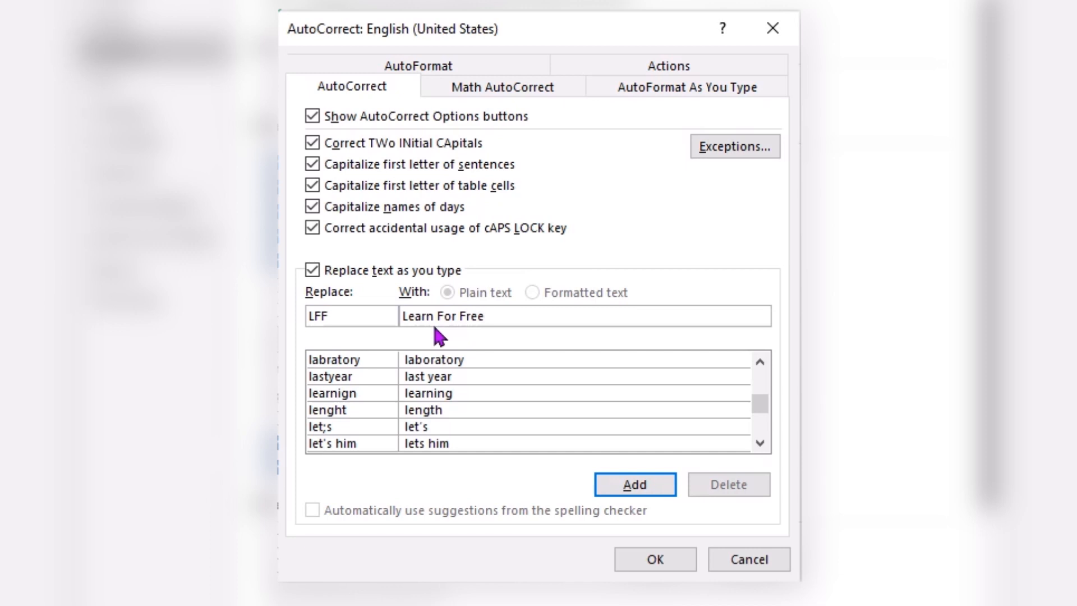
left_click(490, 315)
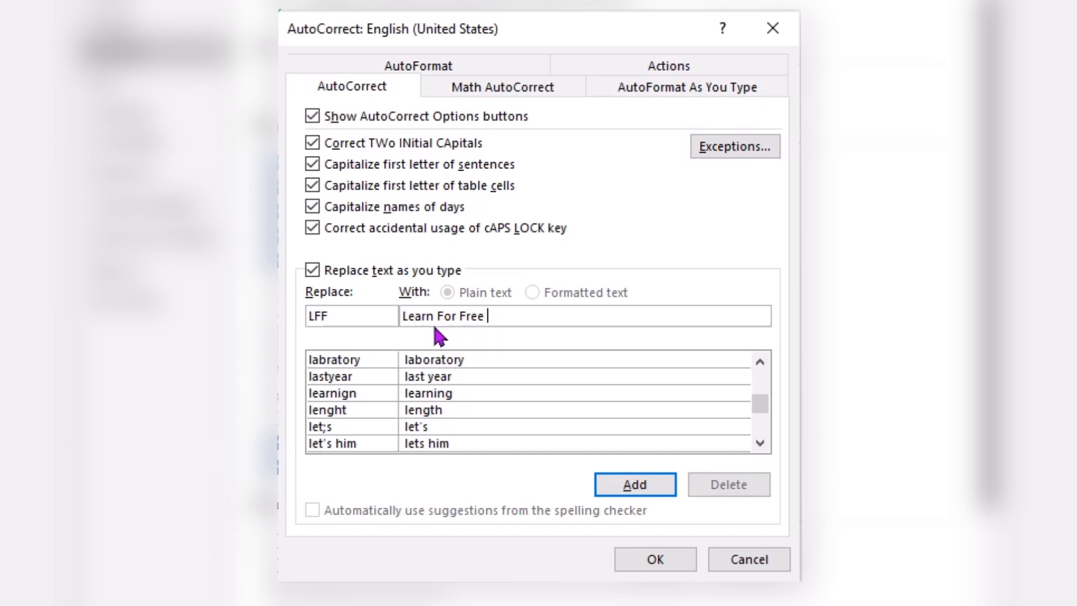
type("Friday")
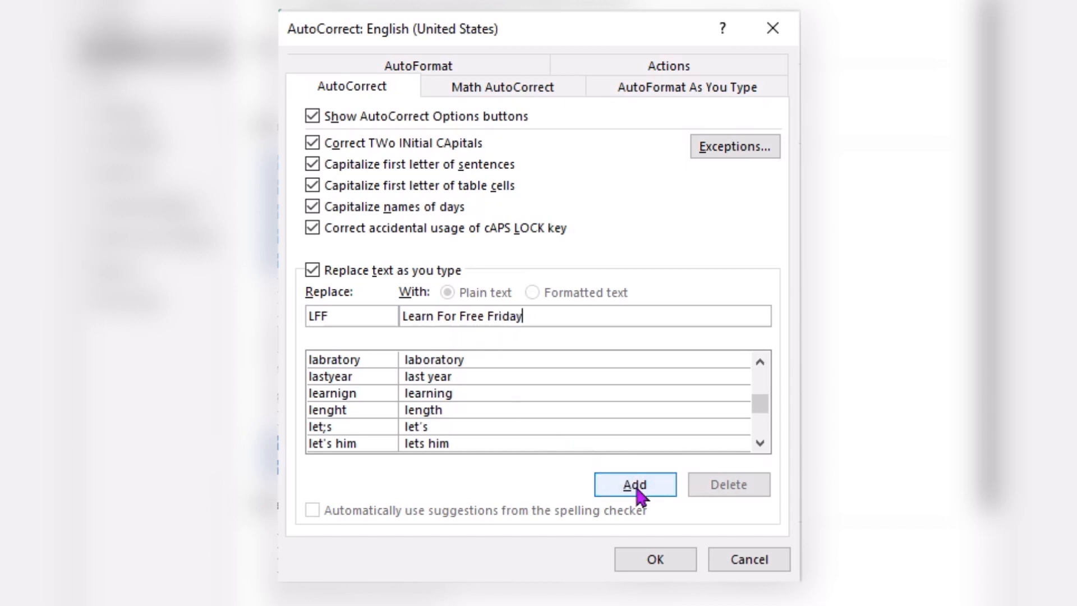
left_click(634, 485)
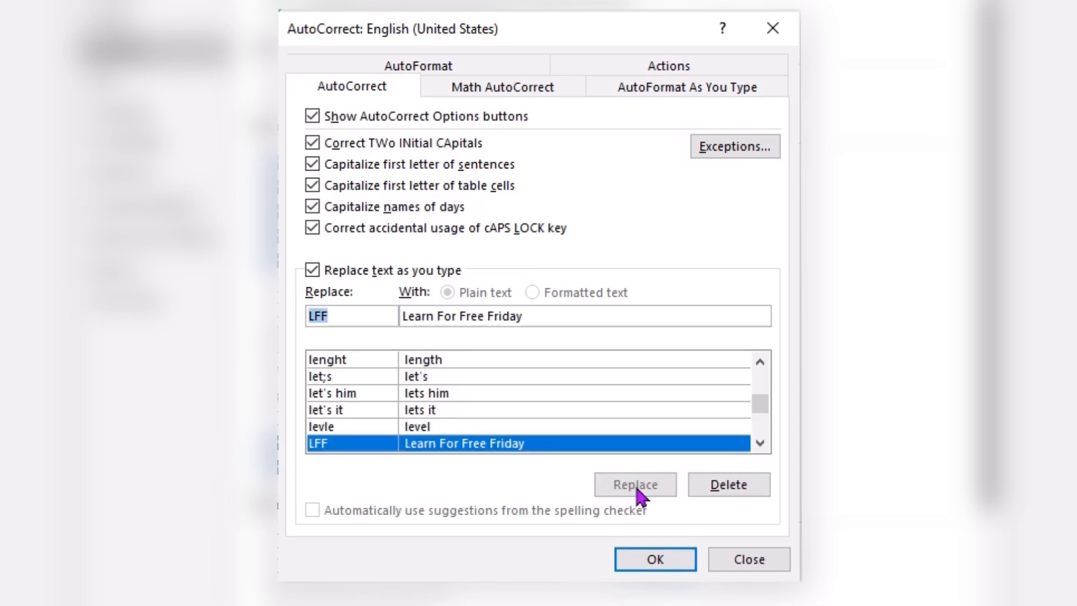
mouse_move(403, 466)
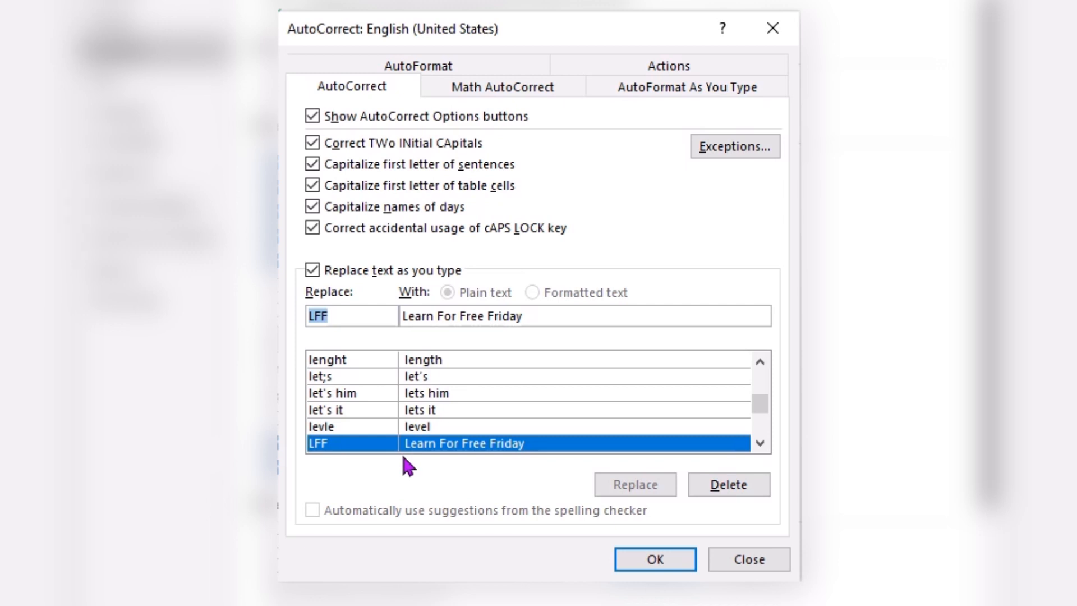
mouse_move(409, 466)
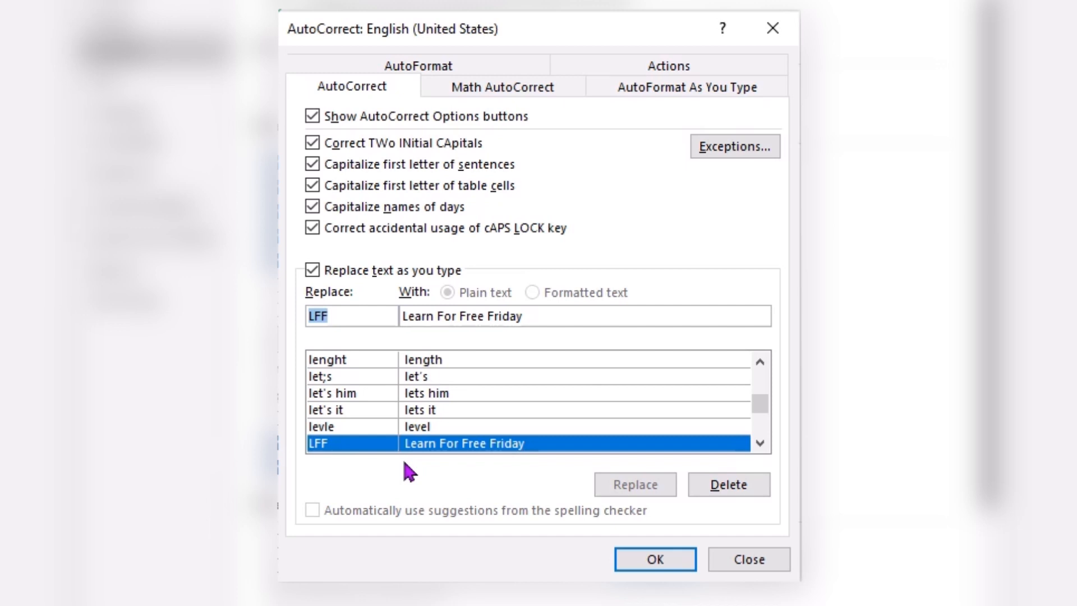
Step: Add an AutoCorrect entry replacing the misspelling 'thwe' with 'the'
left_click(729, 485)
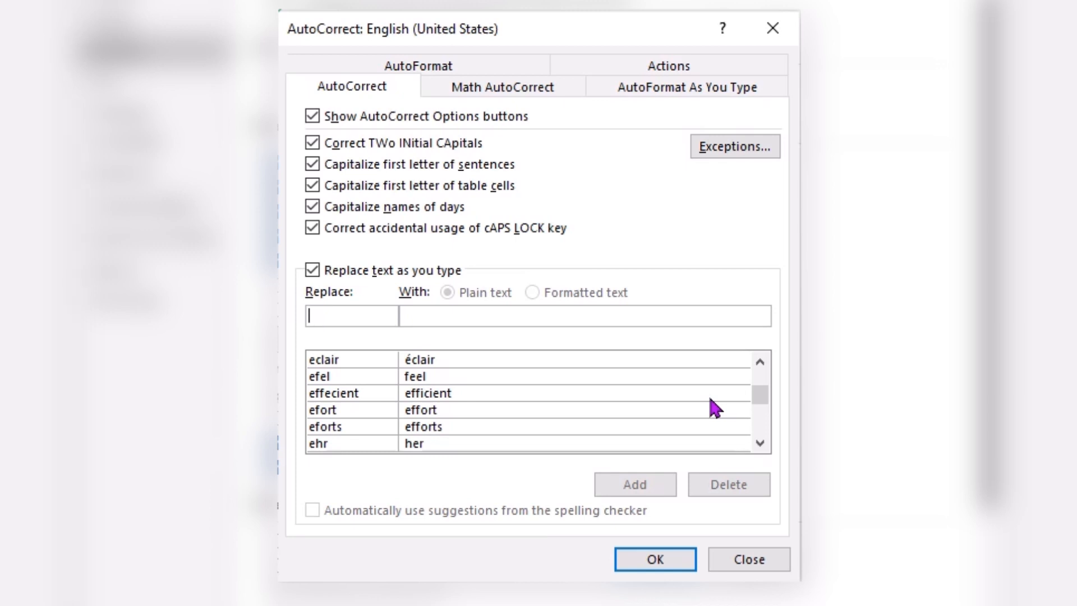
type("th")
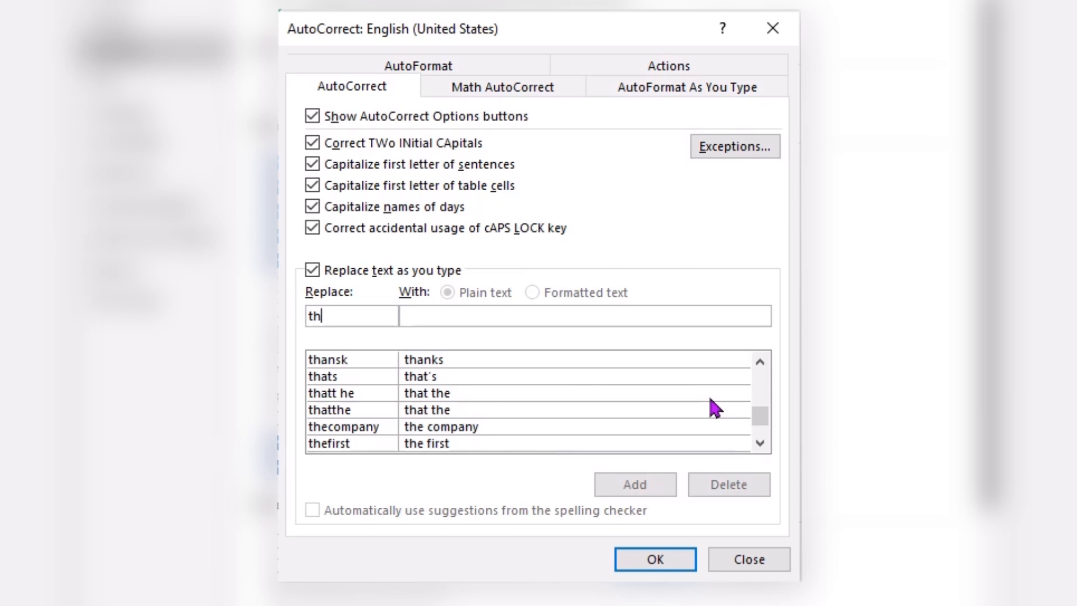
type("we")
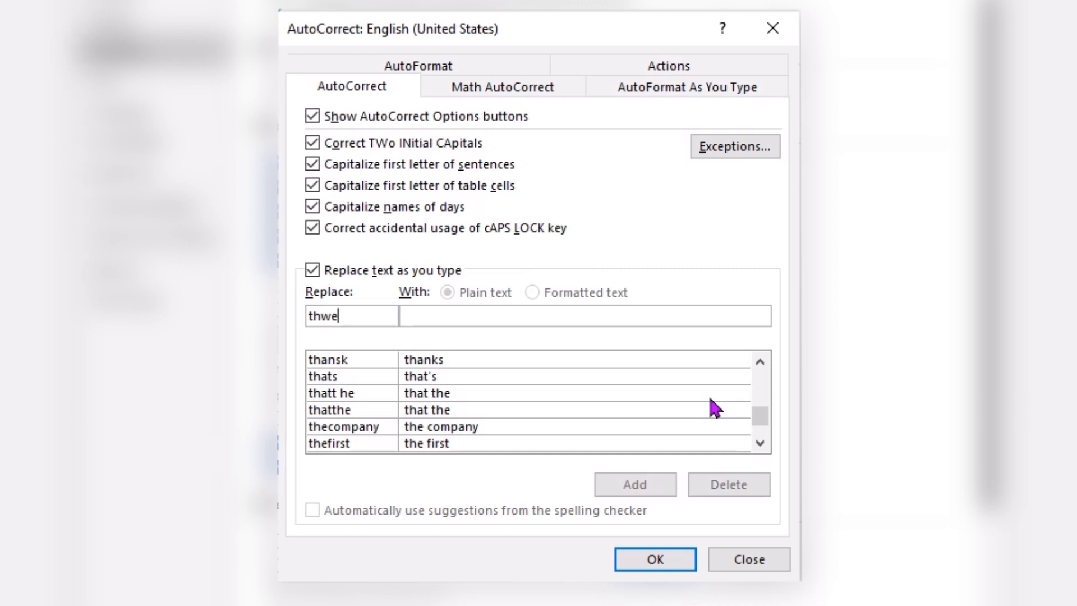
mouse_move(604, 385)
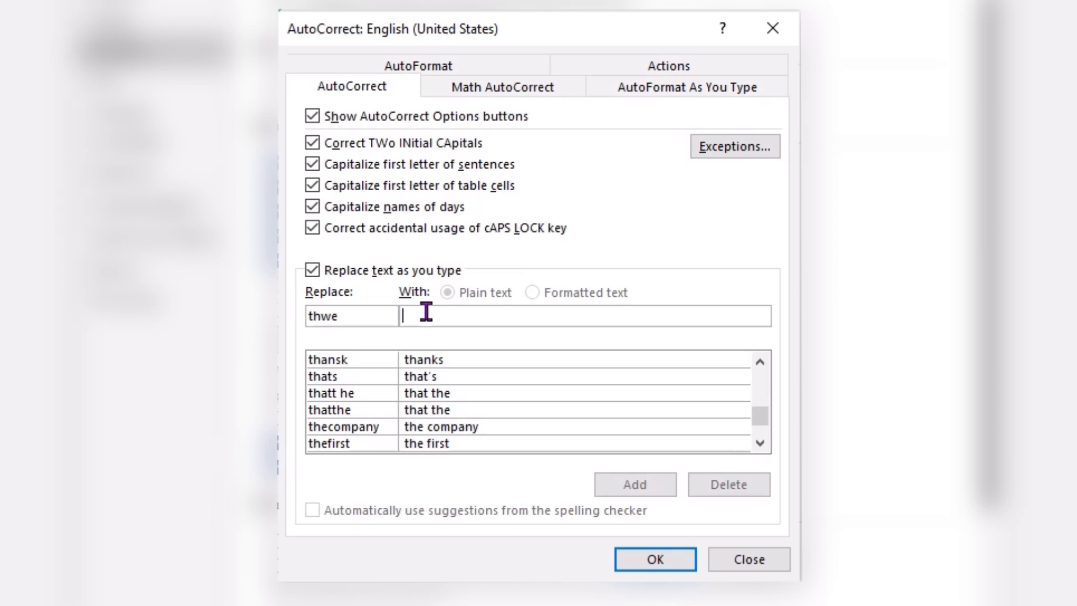
type("the")
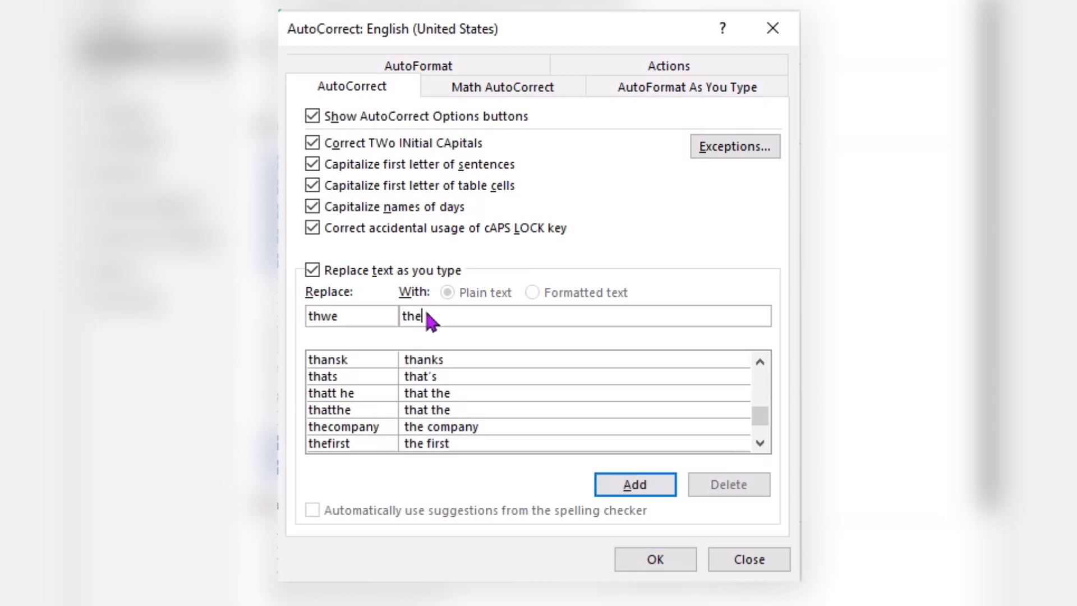
mouse_move(430, 336)
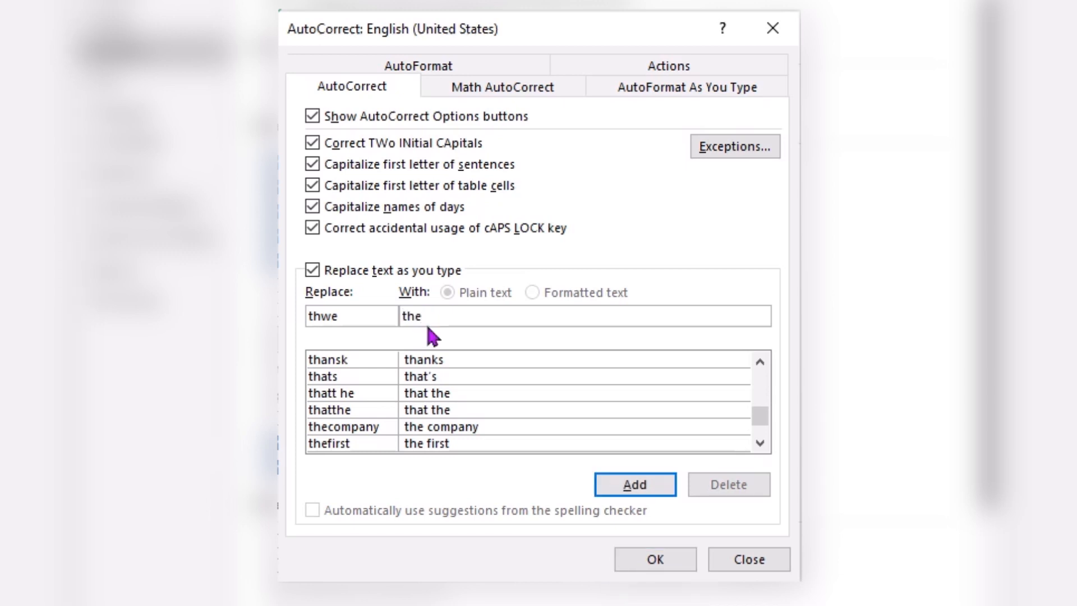
mouse_move(431, 343)
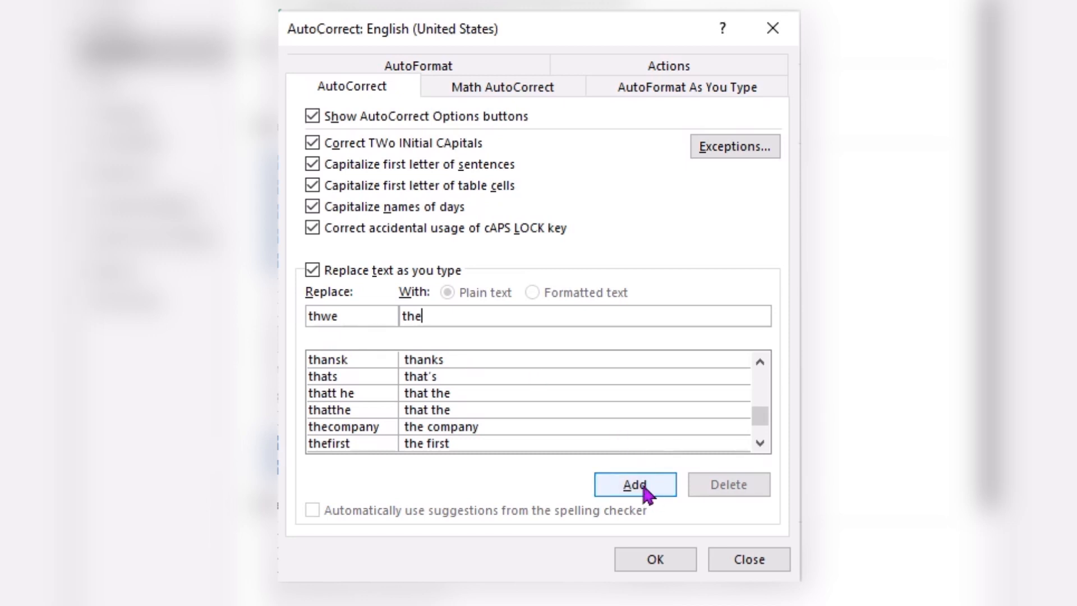
left_click(634, 485)
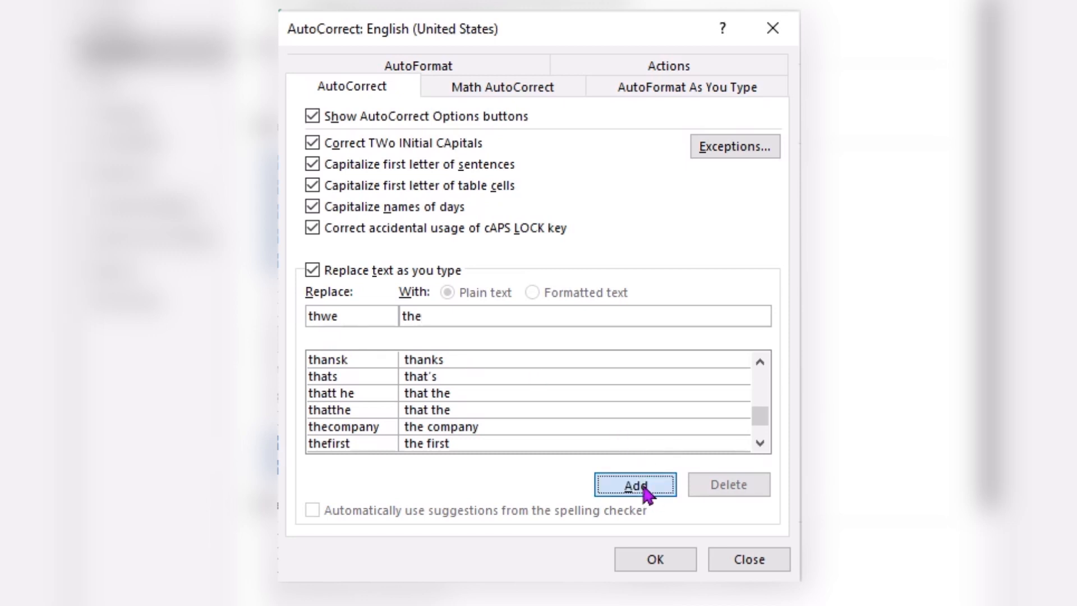
Step: Confirm the AutoCorrect dialog and Word Options with OK, returning to the blank document
left_click(634, 485)
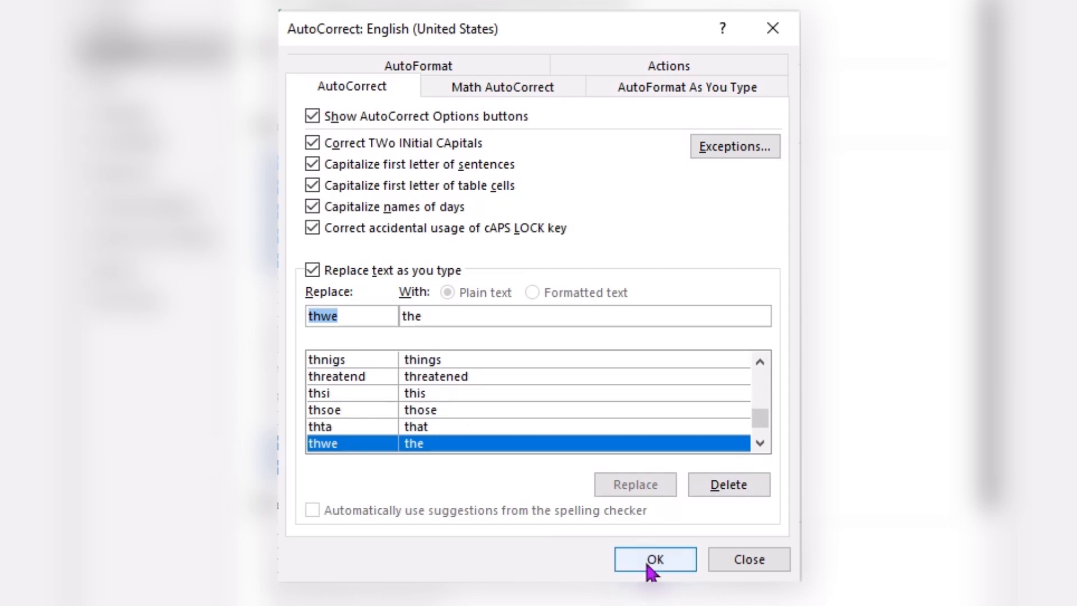
left_click(653, 559)
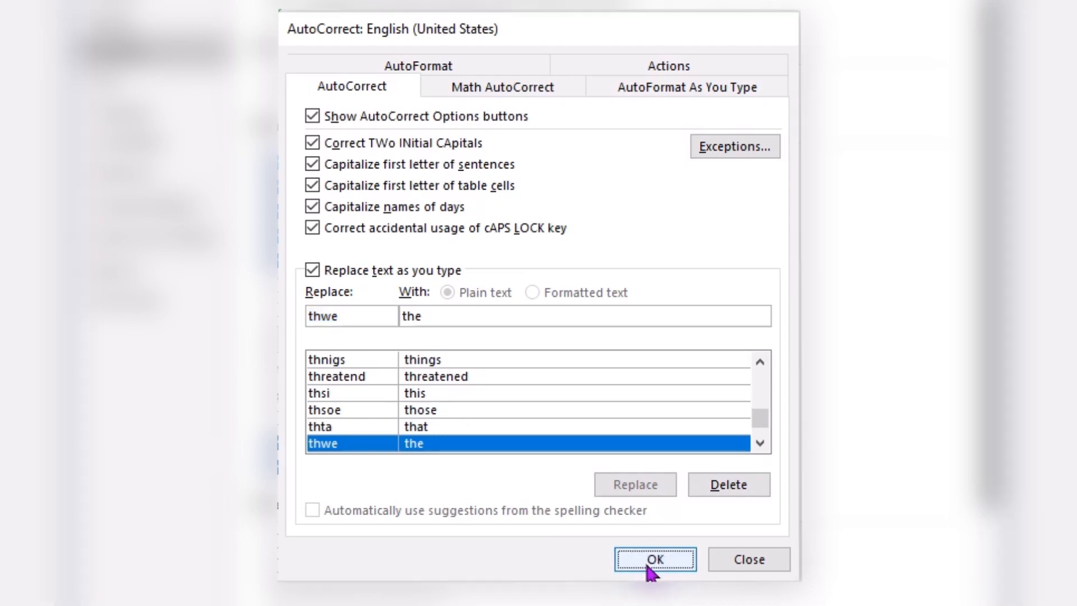
left_click(654, 559)
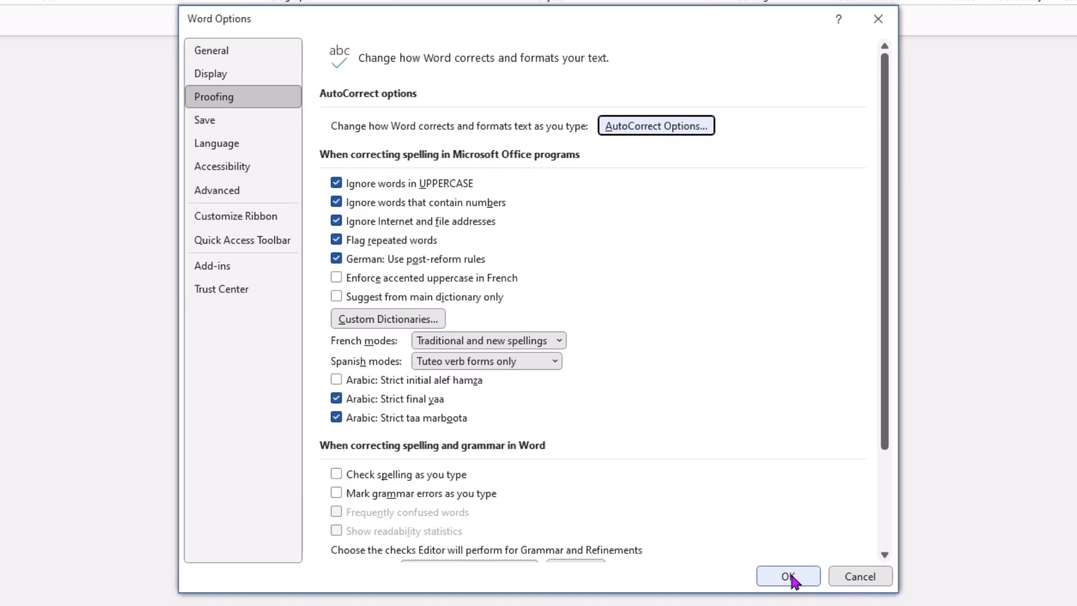
left_click(788, 576)
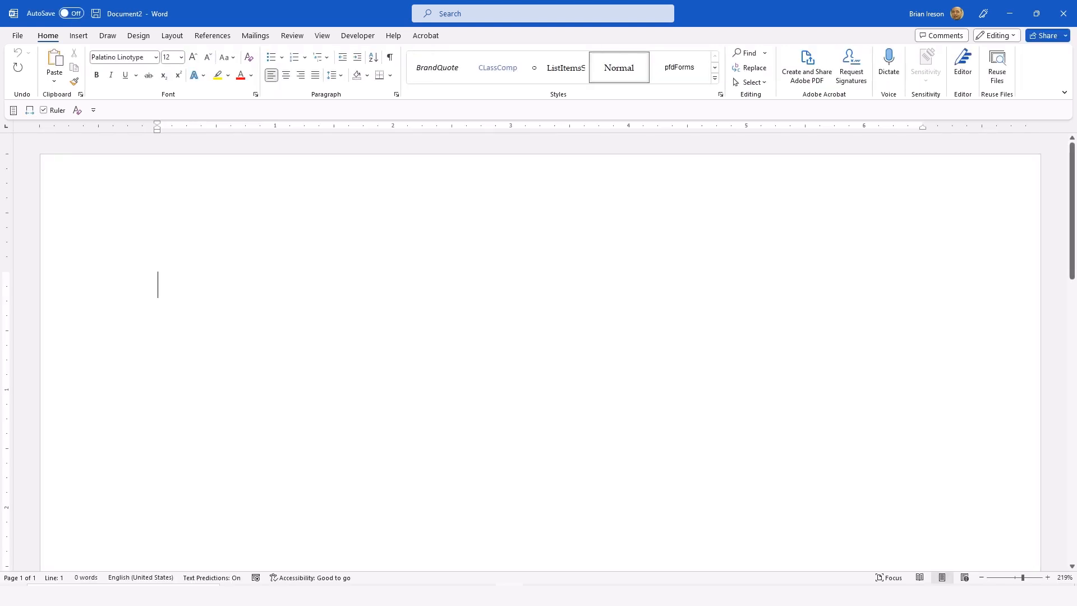
Step: Type 'thwe LFF' so the document auto-corrects to 'The Learn For Free Friday'
type("The Learn For Free Friday")
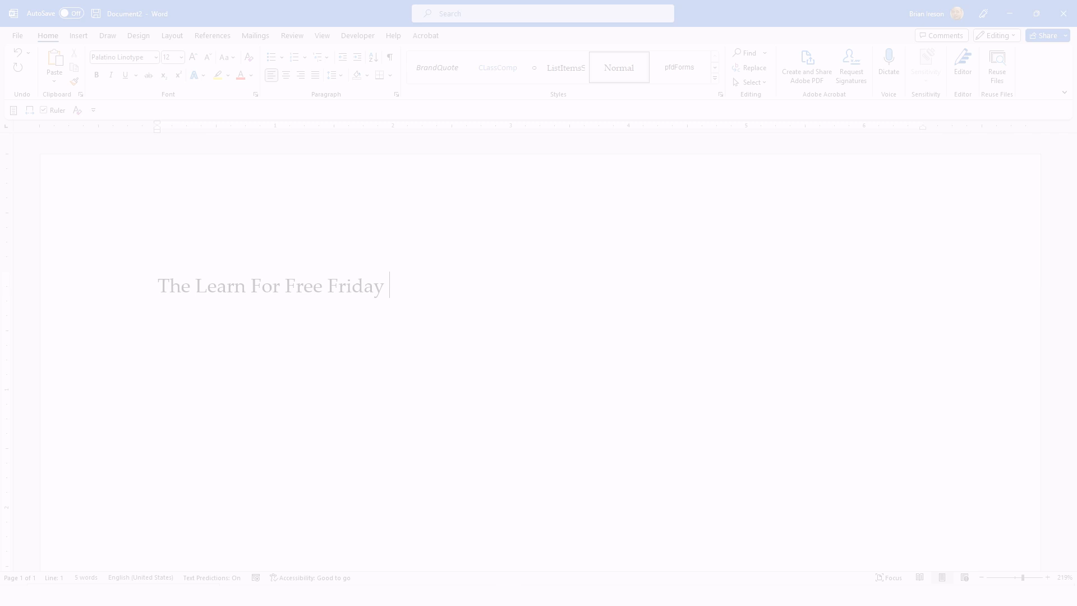